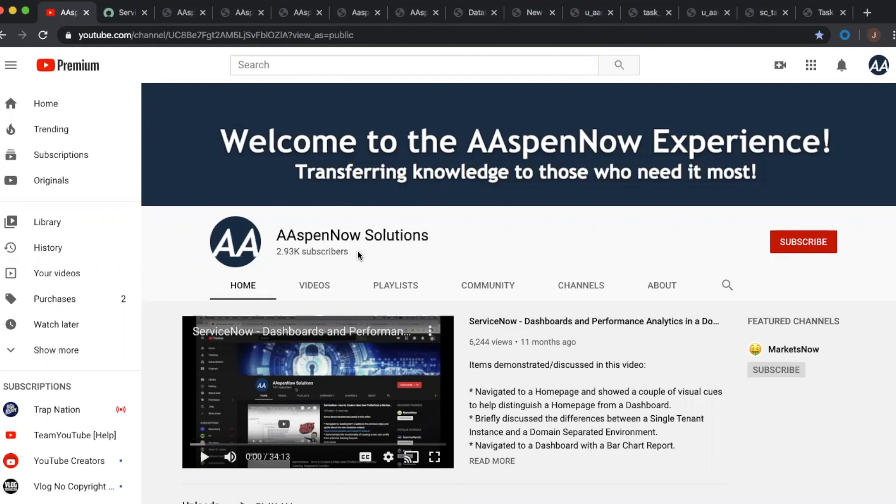
mouse_move(678, 248)
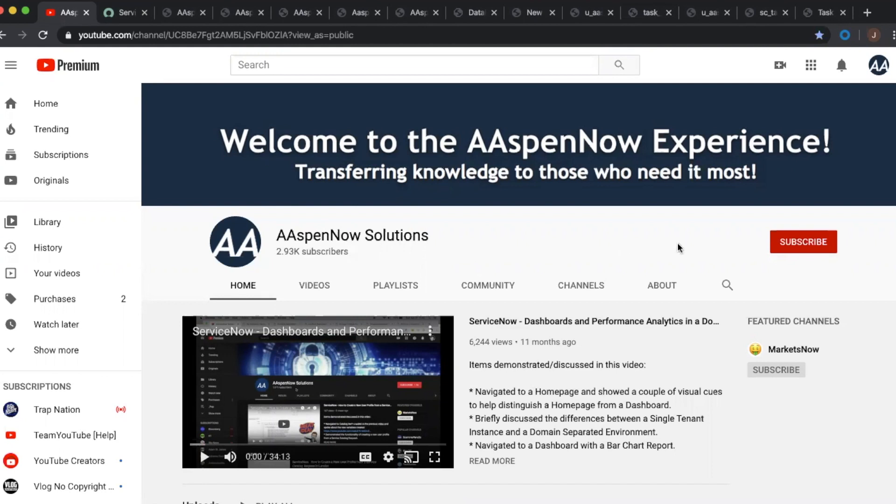
mouse_move(816, 278)
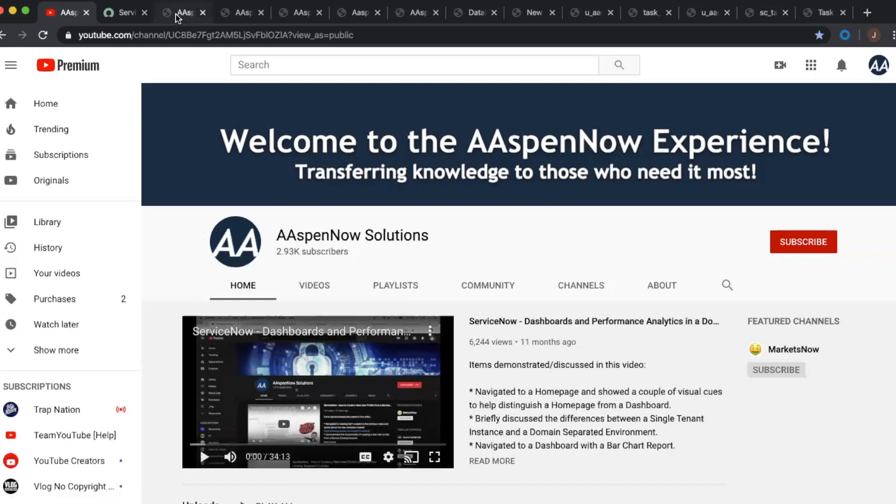
Switch to the AAspen SLA Success by Assigned to report and review its Data settings.
left_click(183, 12)
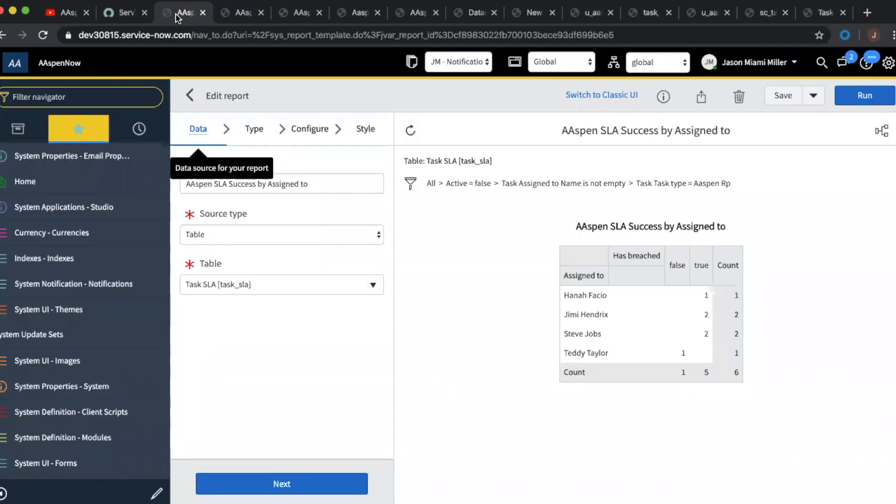
mouse_move(369, 98)
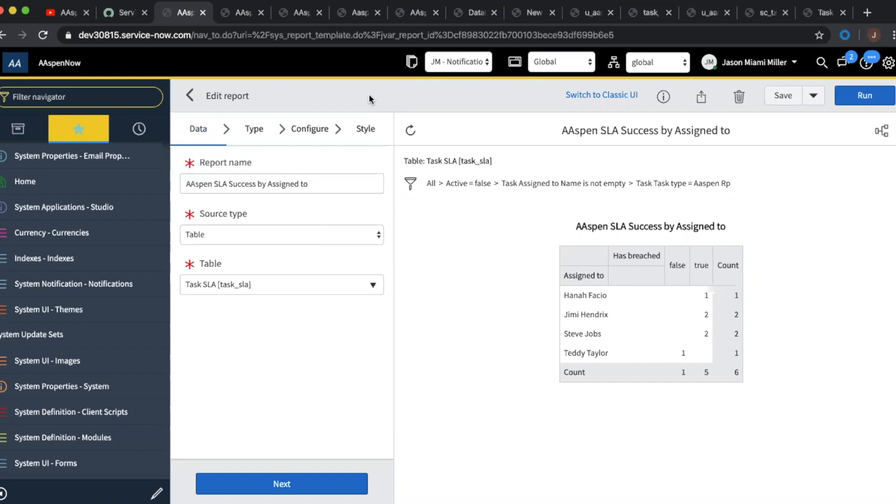
mouse_move(842, 424)
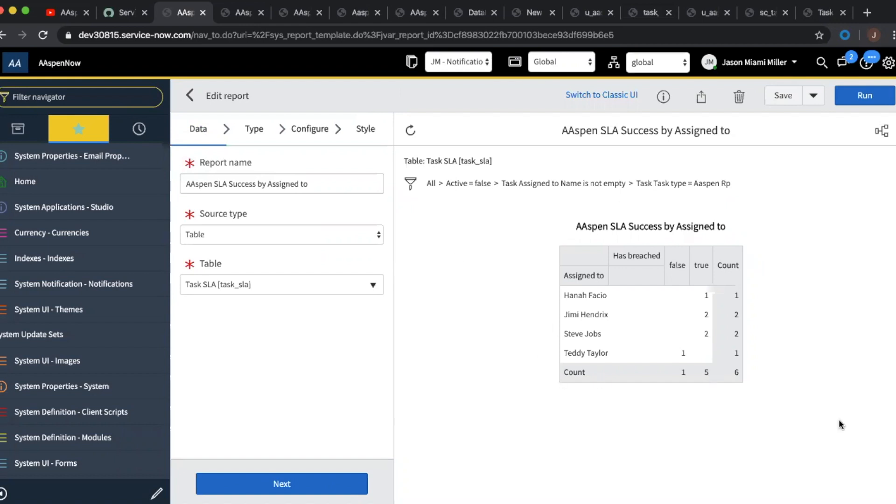
mouse_move(455, 250)
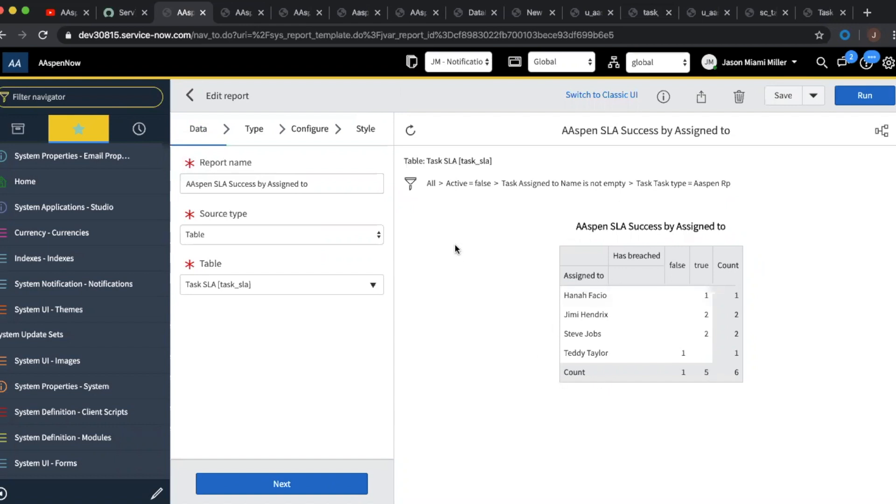
mouse_move(295, 299)
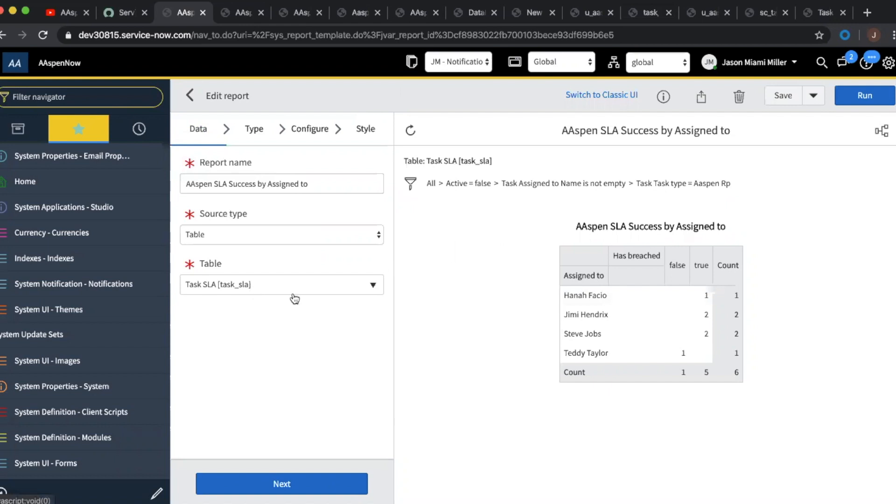
mouse_move(629, 269)
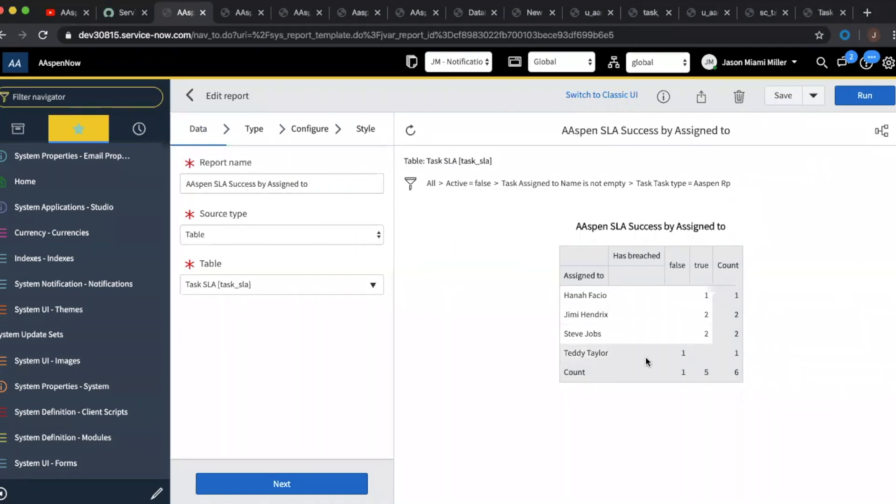
mouse_move(455, 266)
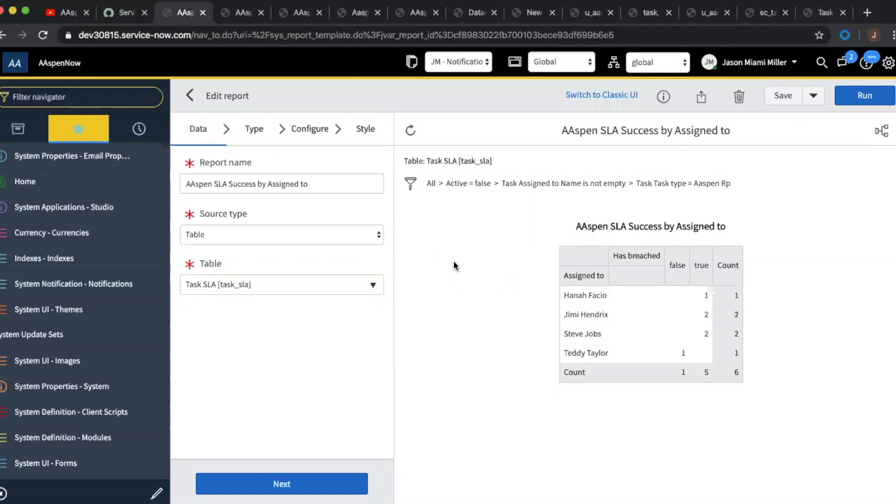
mouse_move(333, 250)
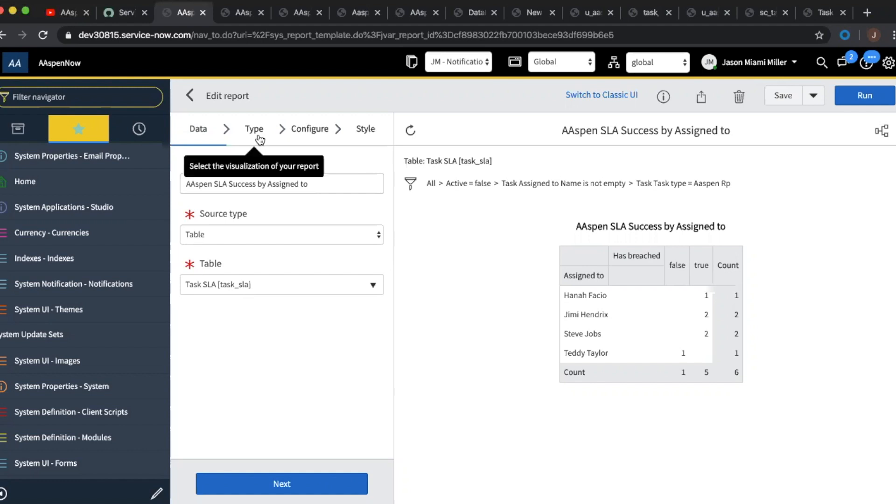
Confirm the Multi-level pivot table type, then view its Has breached / Task.Assigned to grouping.
left_click(254, 129)
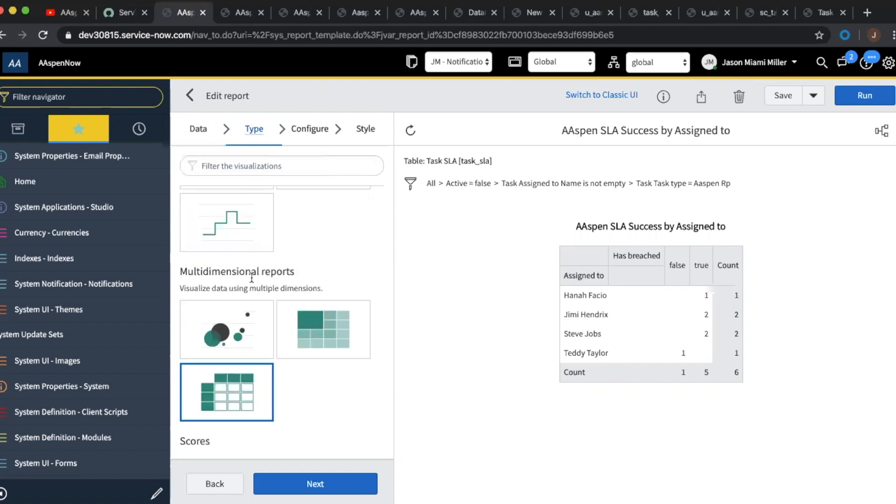
mouse_move(226, 392)
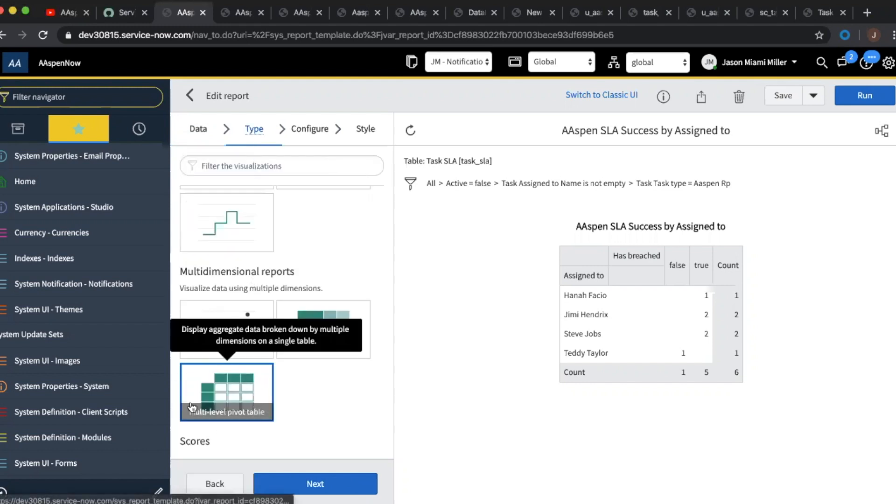
left_click(310, 129)
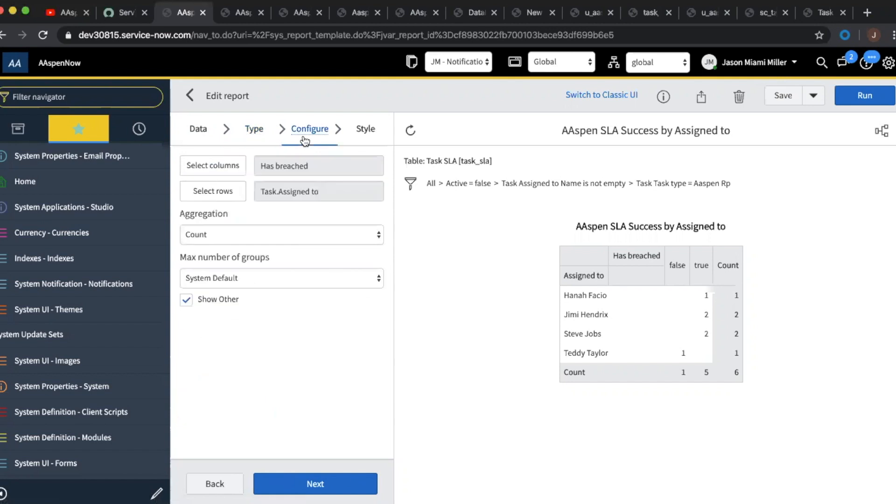
mouse_move(317, 166)
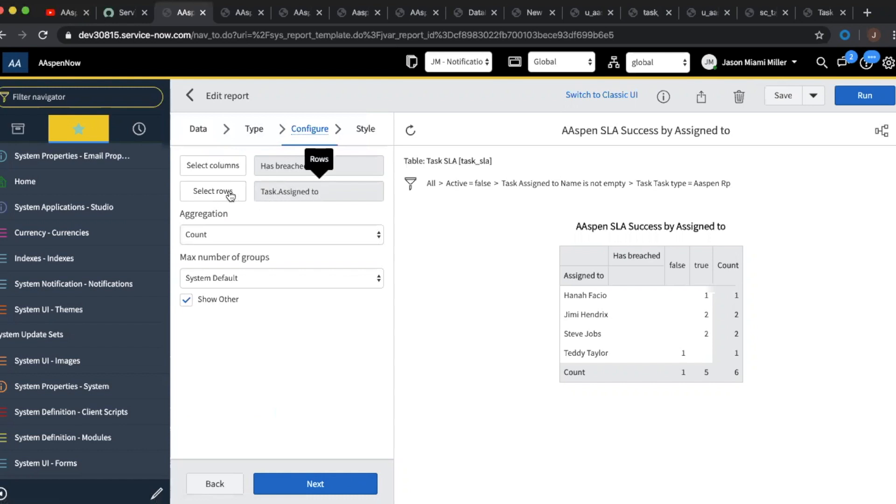
left_click(213, 191)
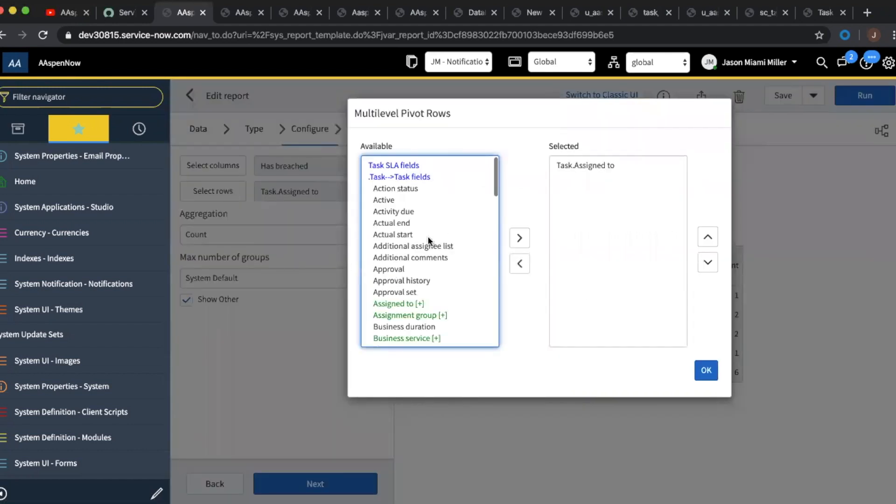
mouse_move(389, 184)
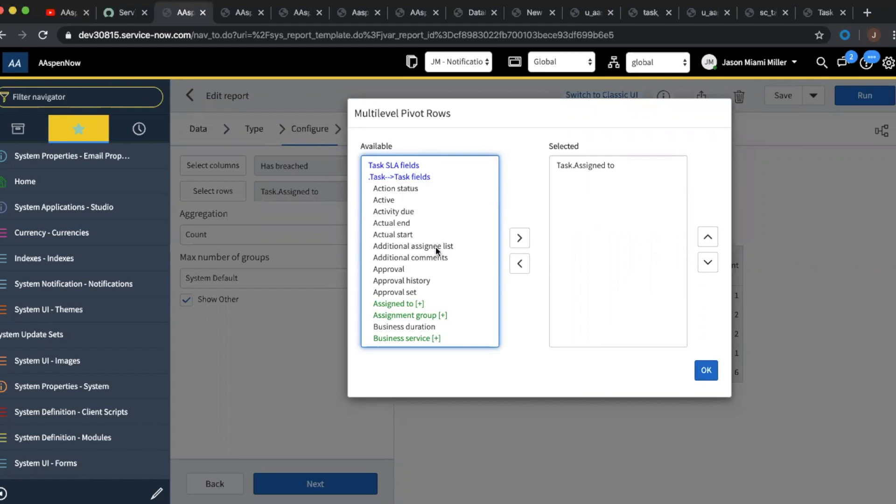
scroll("down", 3)
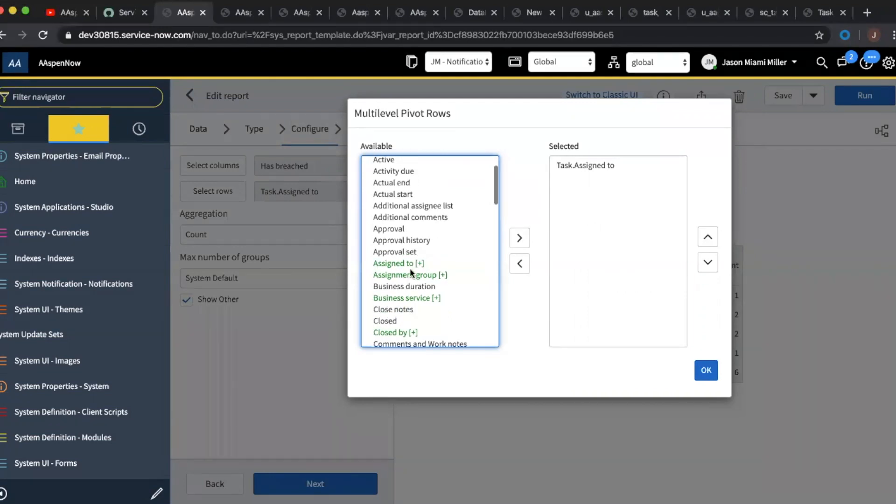
scroll("down", 3)
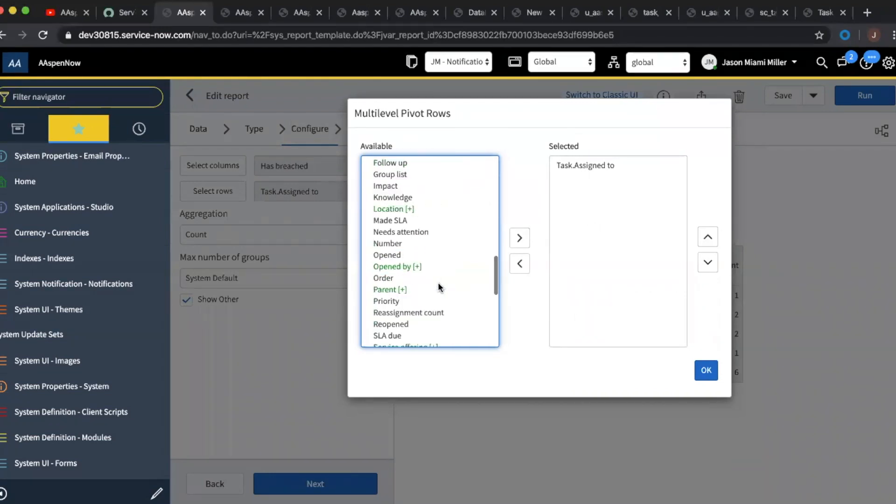
scroll("down", 3)
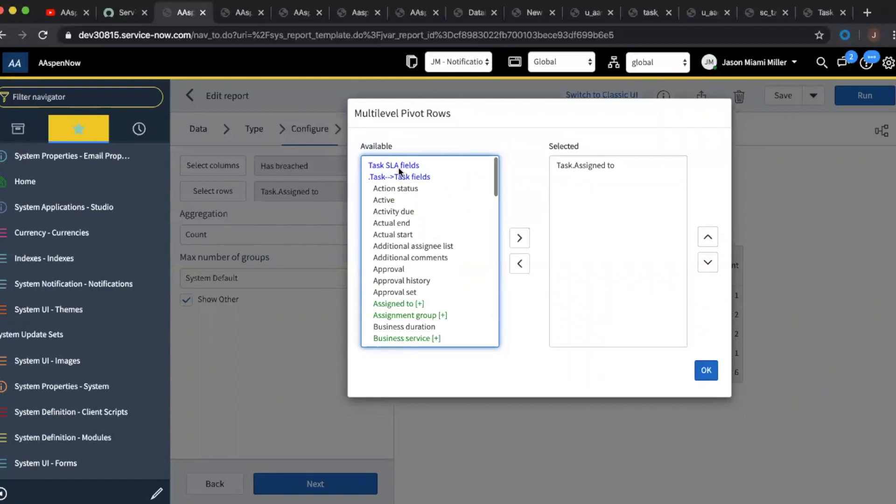
scroll("down", 3)
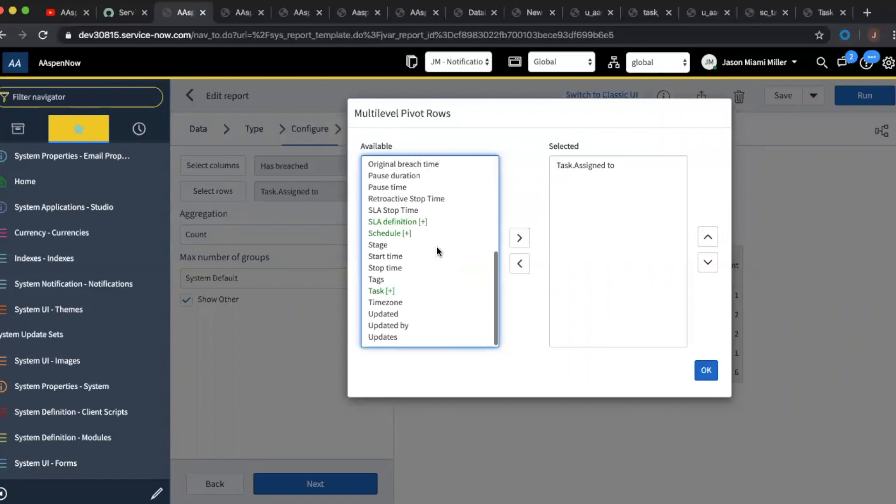
left_click(381, 291)
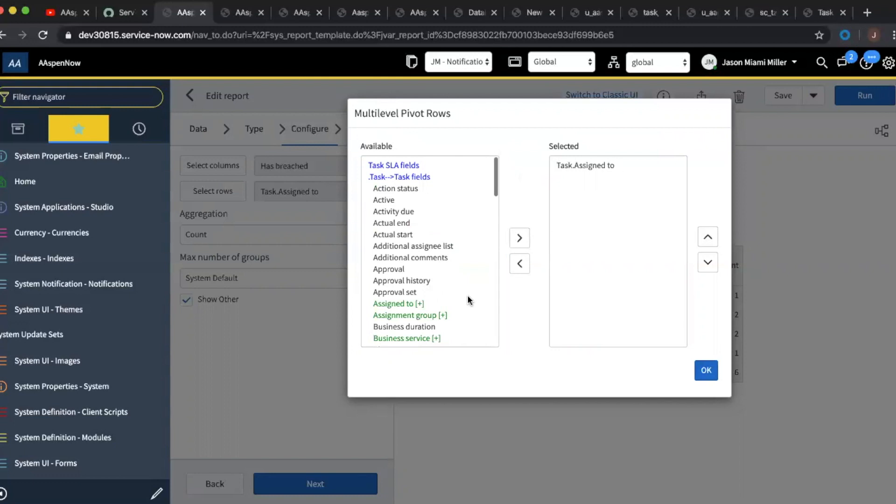
scroll("down", 3)
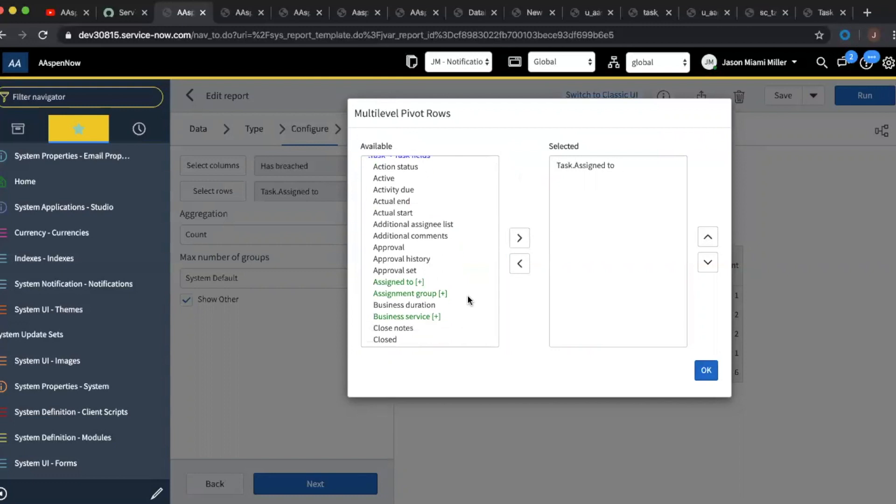
mouse_move(435, 227)
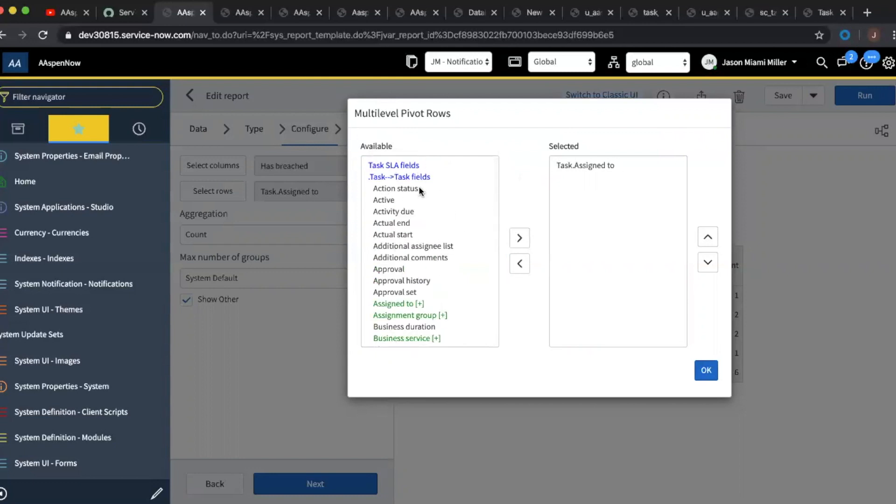
mouse_move(429, 198)
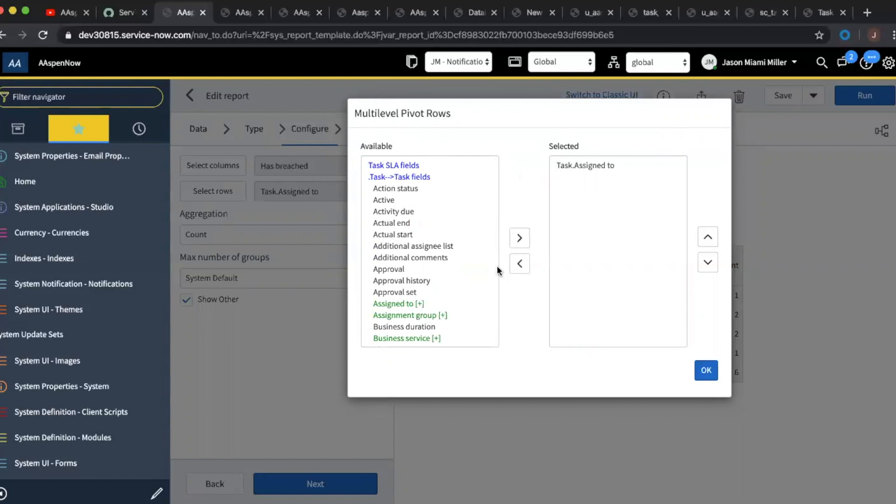
left_click(706, 370)
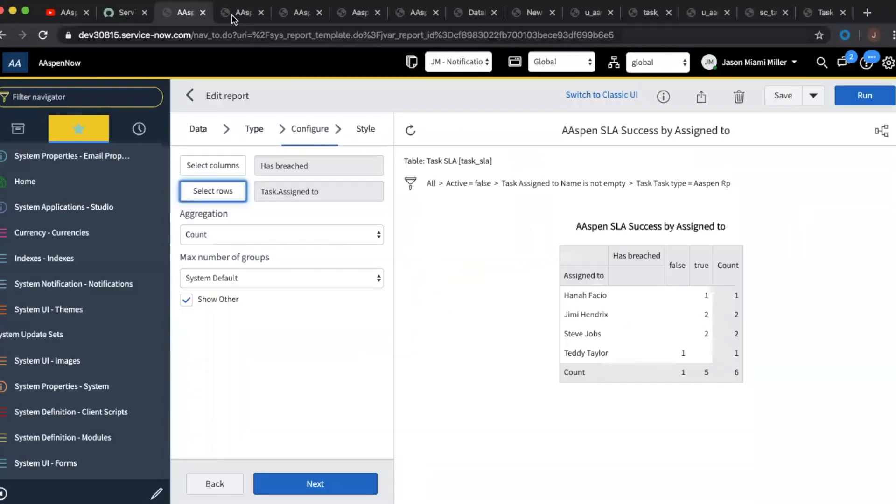
Switch to the AAspen SLA Success by Category - Request Urgency report on its Data step.
left_click(240, 12)
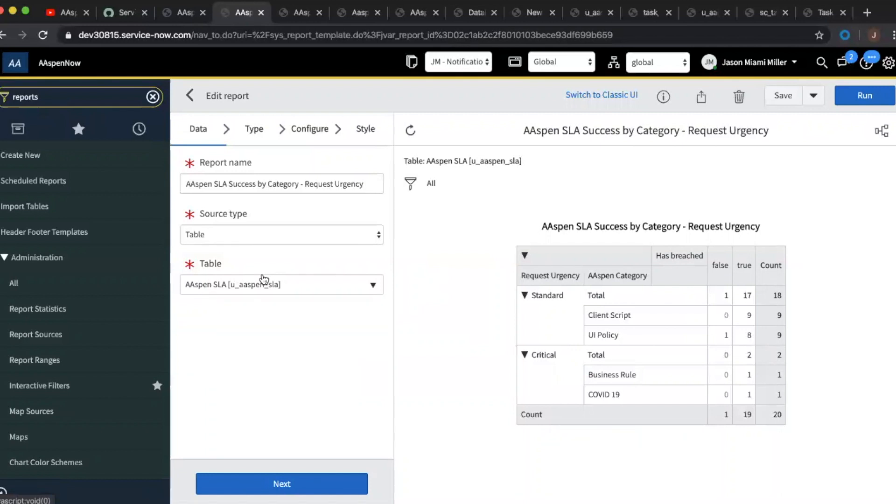
mouse_move(309, 269)
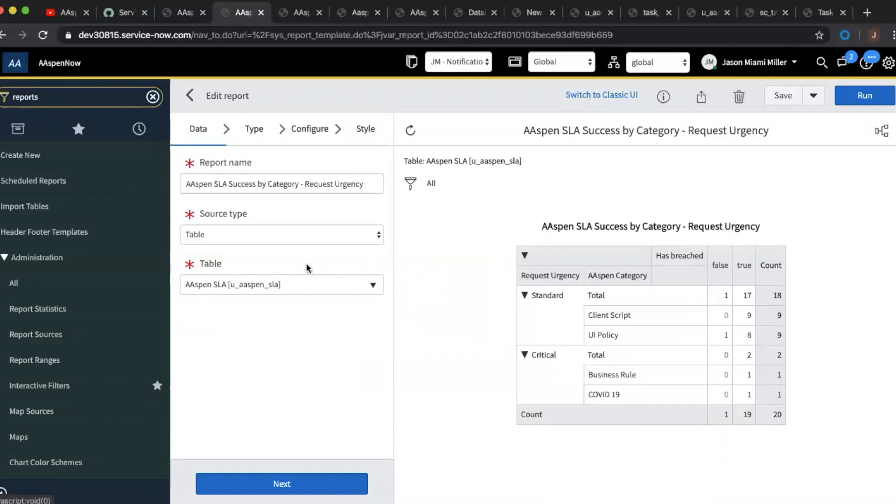
mouse_move(313, 340)
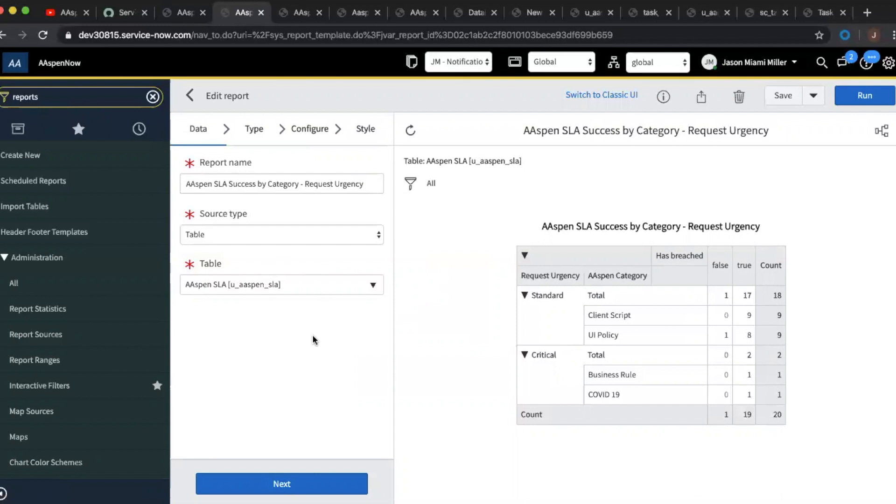
mouse_move(485, 395)
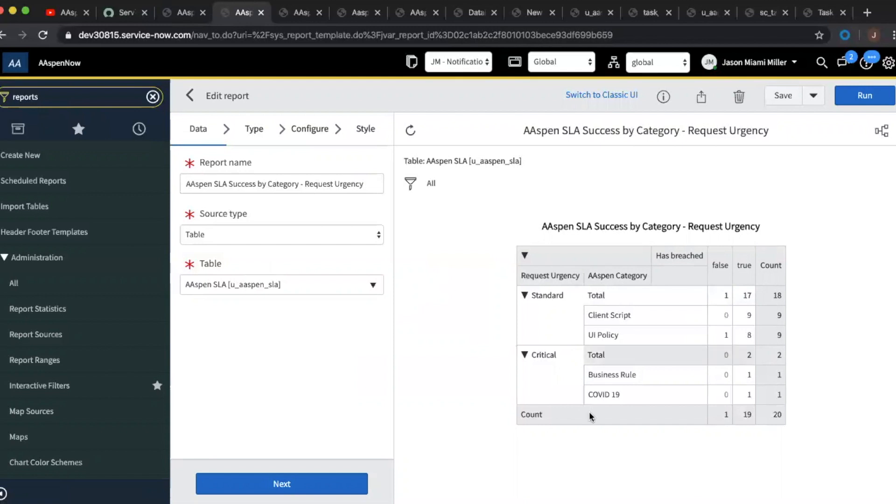
mouse_move(661, 435)
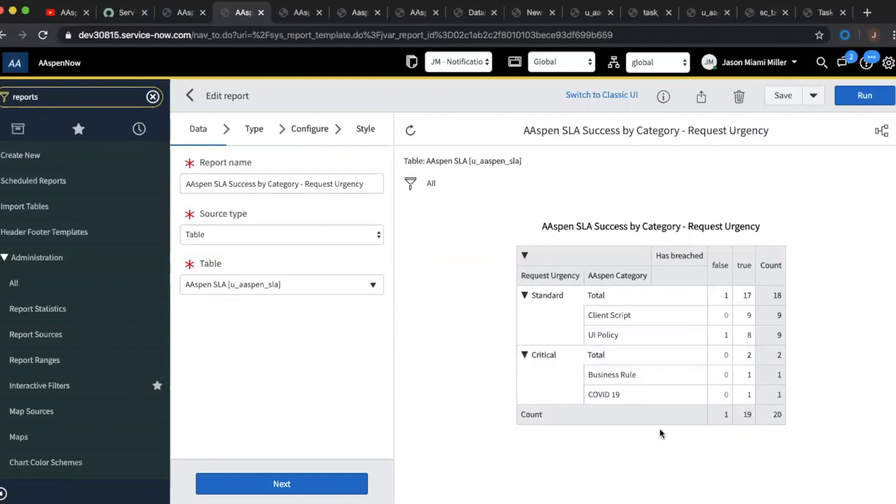
mouse_move(392, 219)
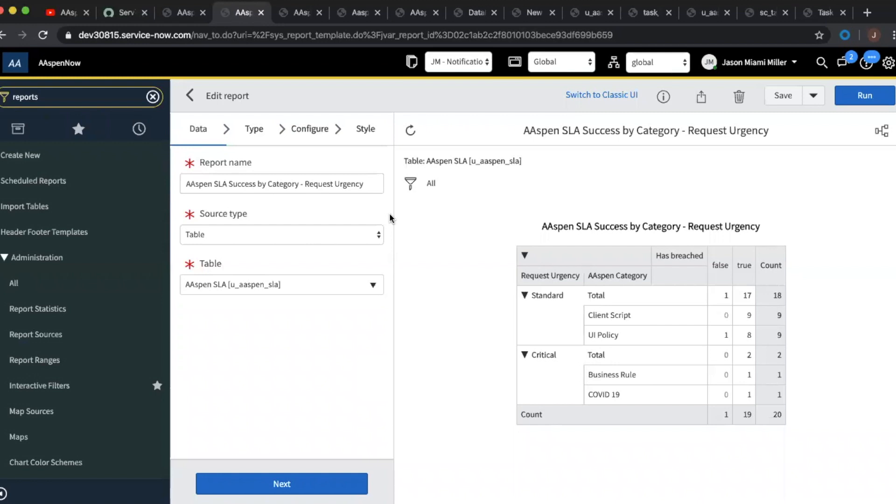
Confirm the Pivot table type, then view the Has breached columns and urgency/category rows.
left_click(253, 129)
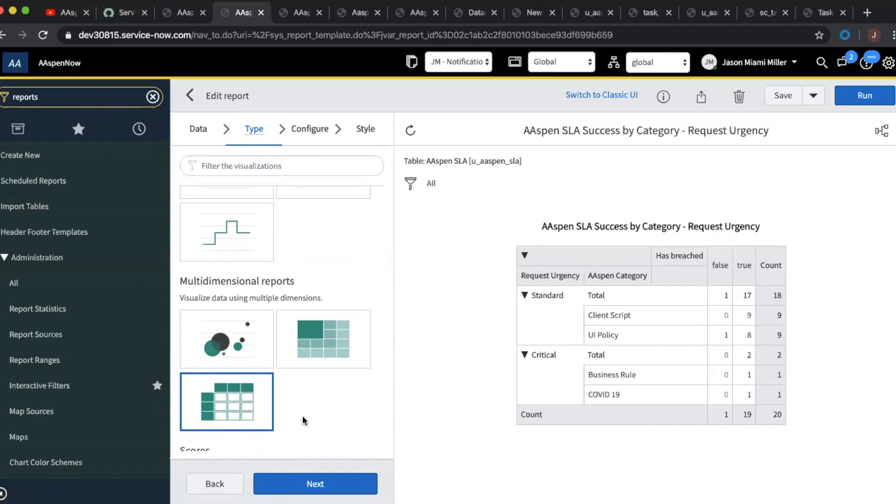
mouse_move(234, 409)
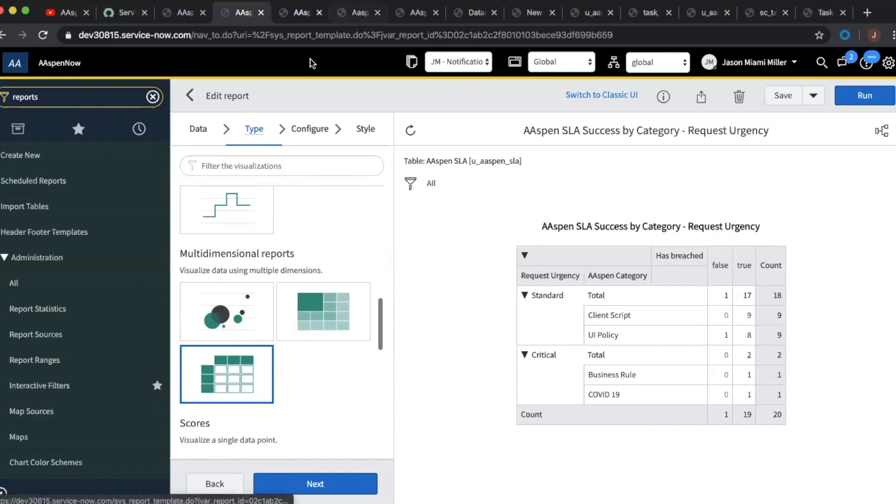
left_click(310, 128)
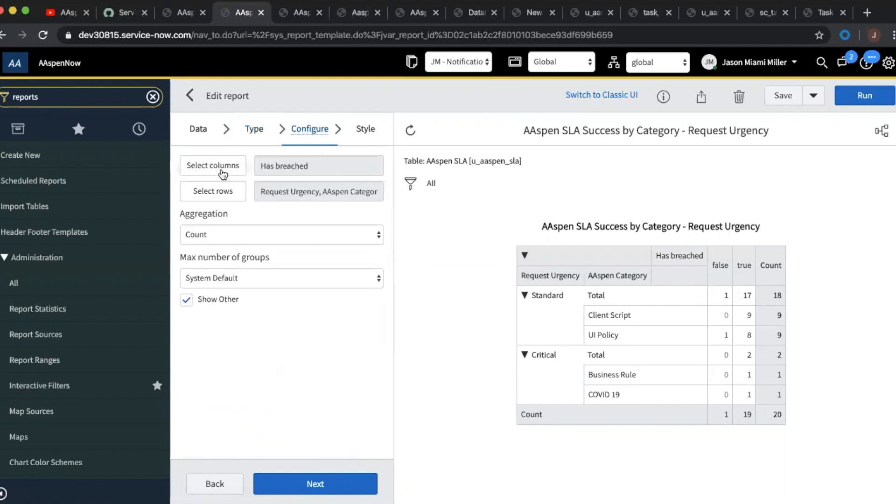
mouse_move(213, 191)
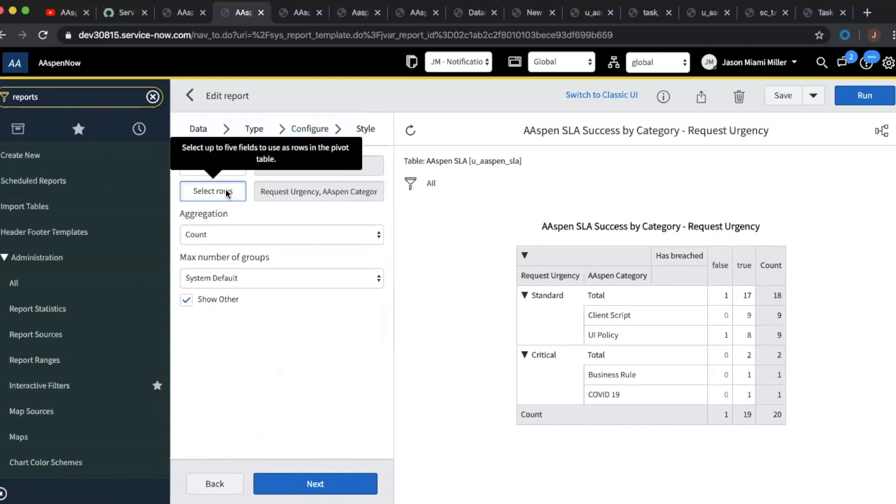
left_click(213, 190)
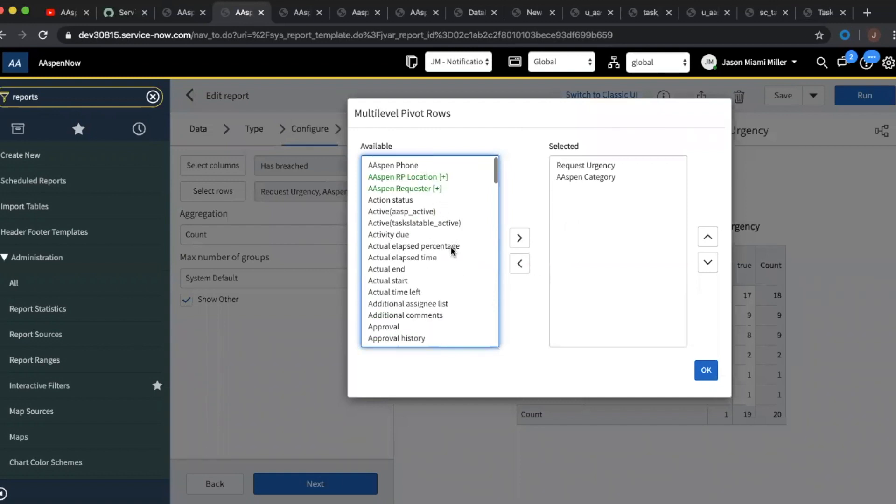
scroll("down", 3)
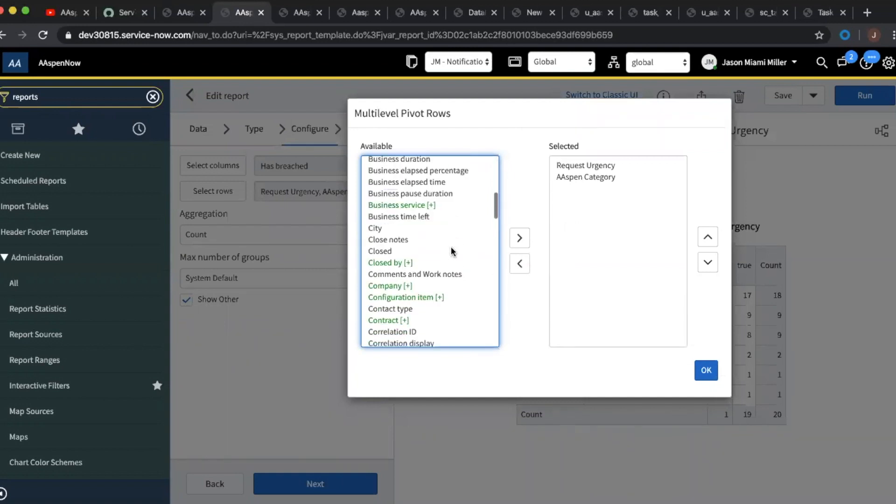
scroll("down", 3)
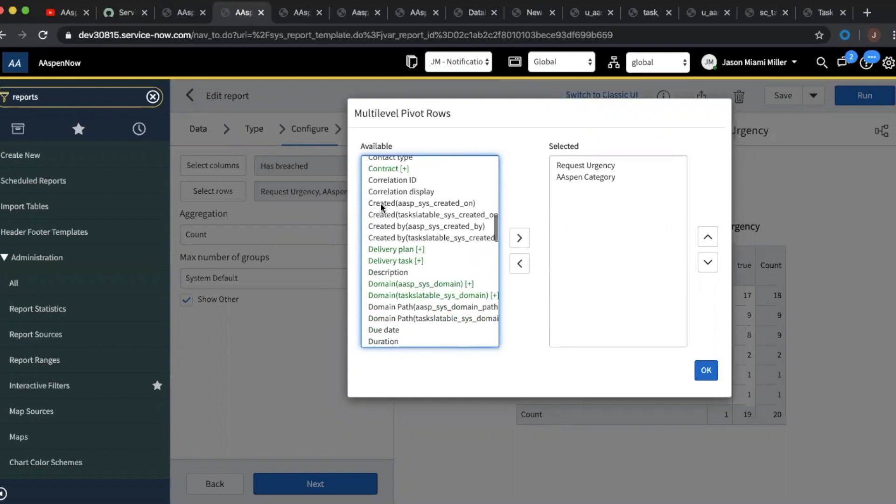
mouse_move(398, 205)
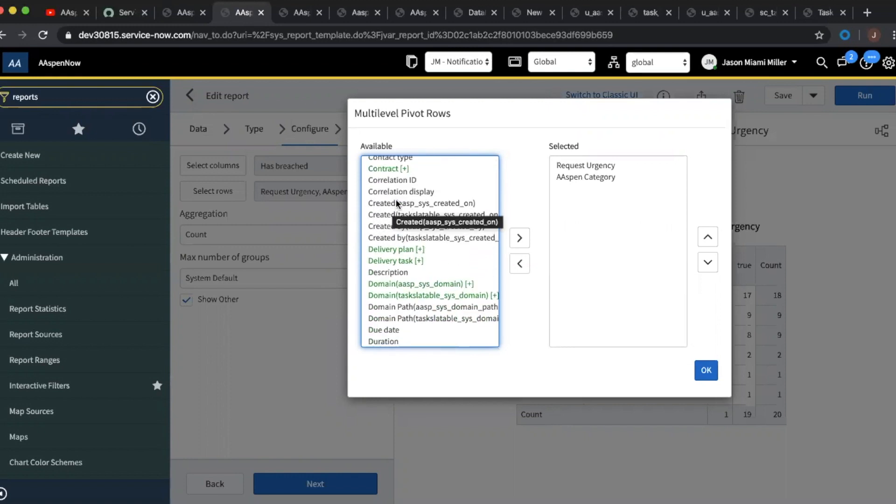
mouse_move(381, 232)
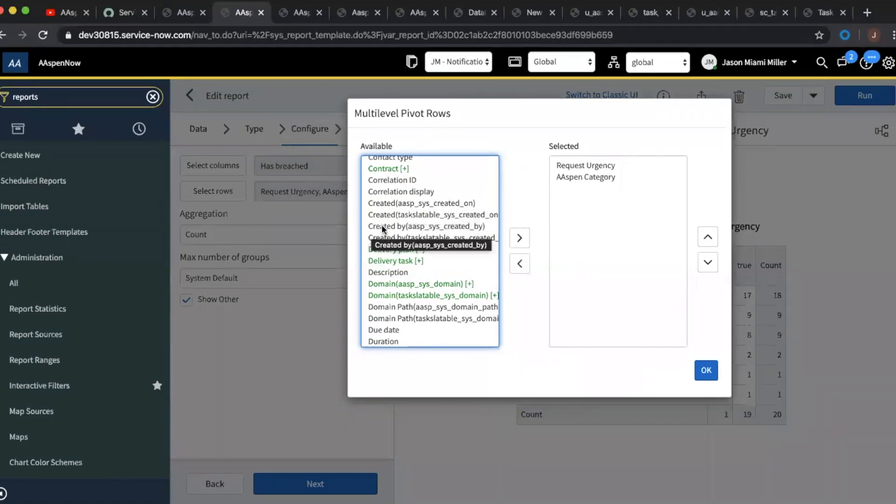
mouse_move(382, 249)
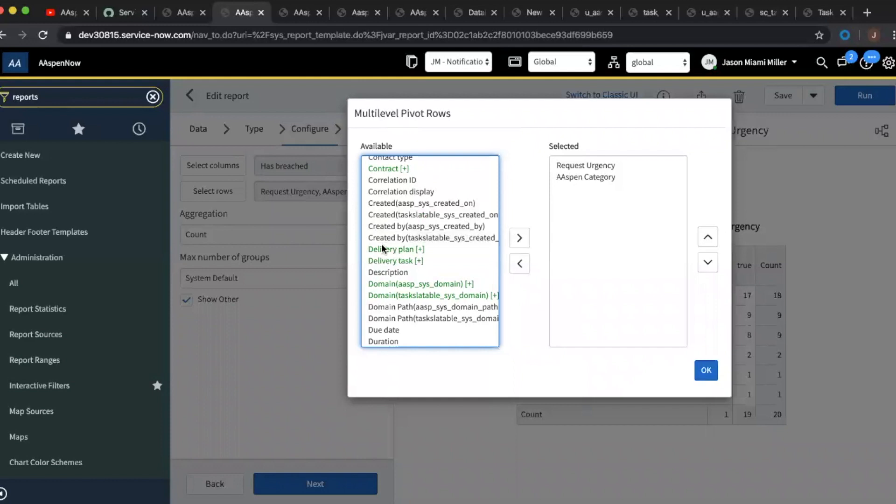
mouse_move(472, 271)
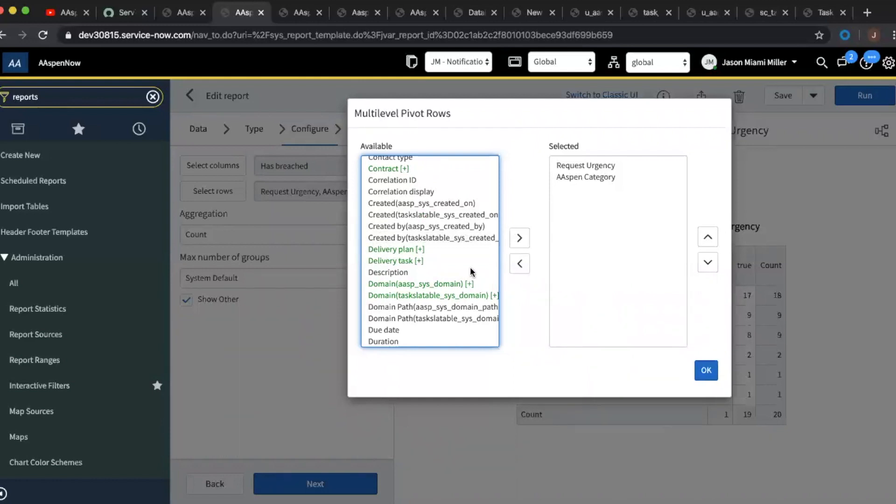
mouse_move(440, 231)
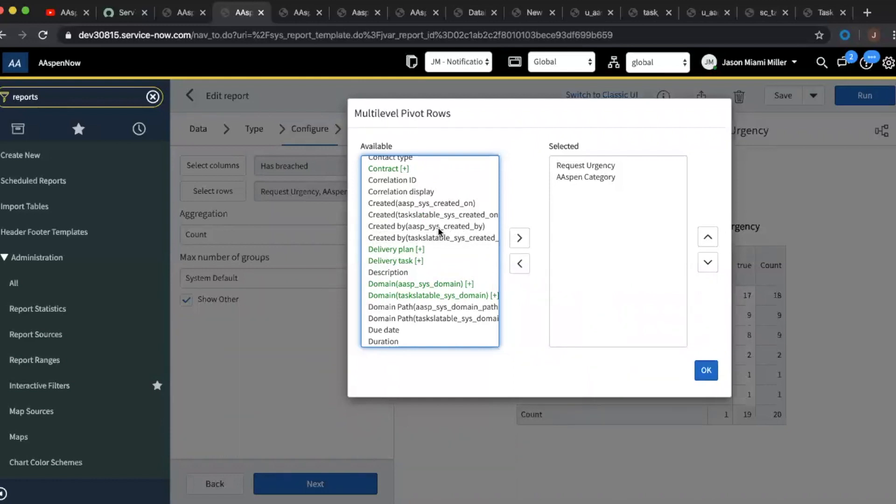
mouse_move(439, 229)
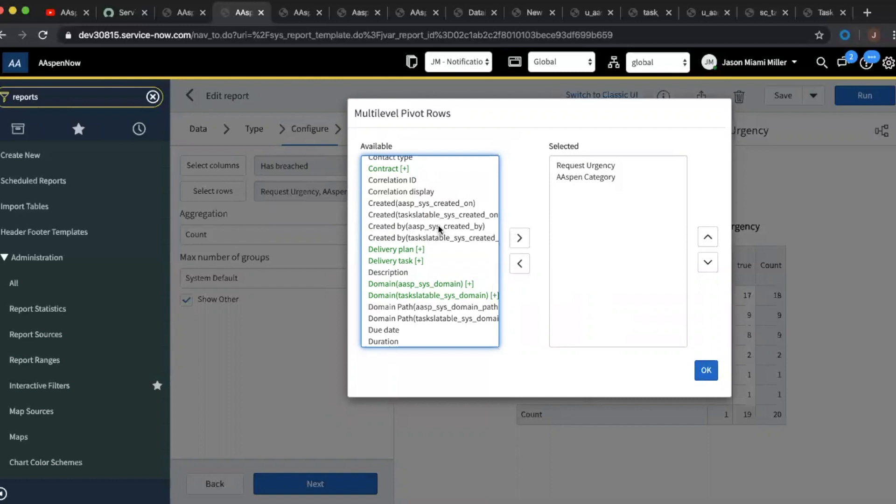
mouse_move(432, 239)
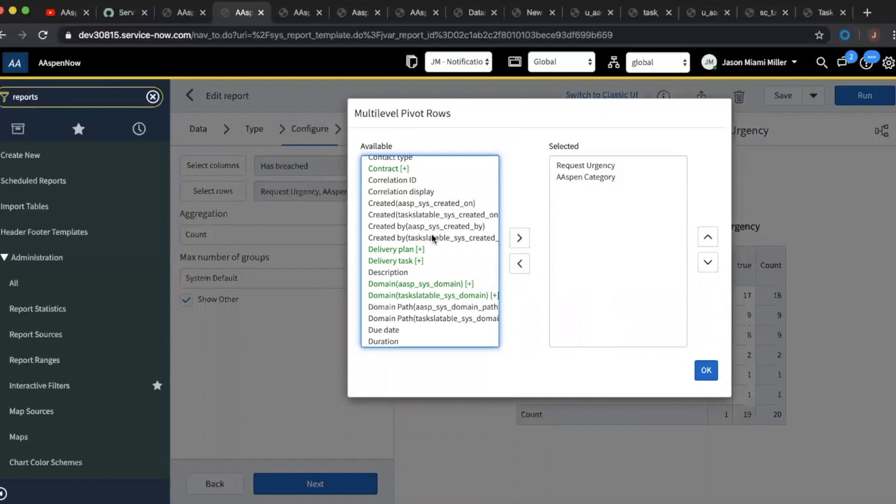
mouse_move(433, 238)
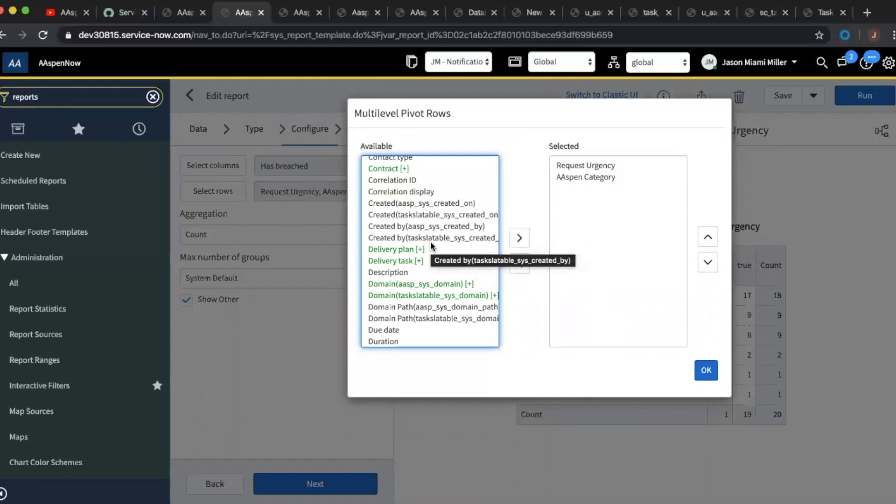
left_click(706, 371)
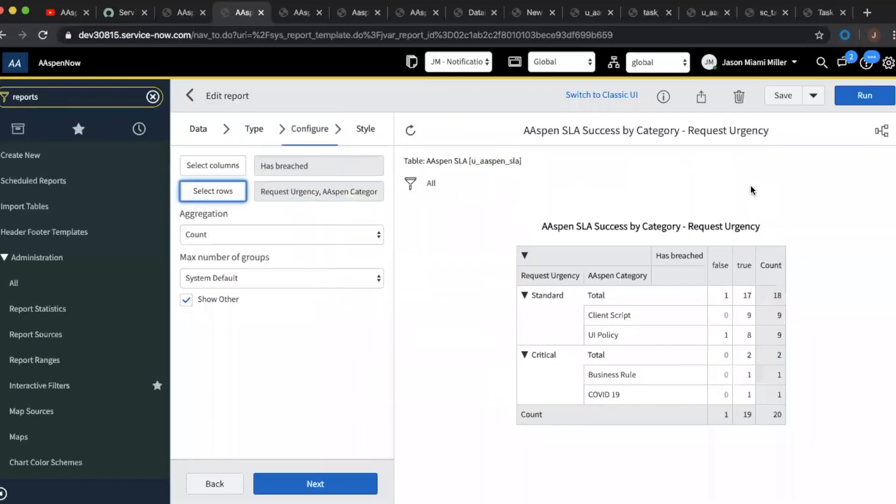
Review the AAspen Assignment SLA stop condition (Assigned to is not empty), then view the Aaspen Rps list.
left_click(298, 12)
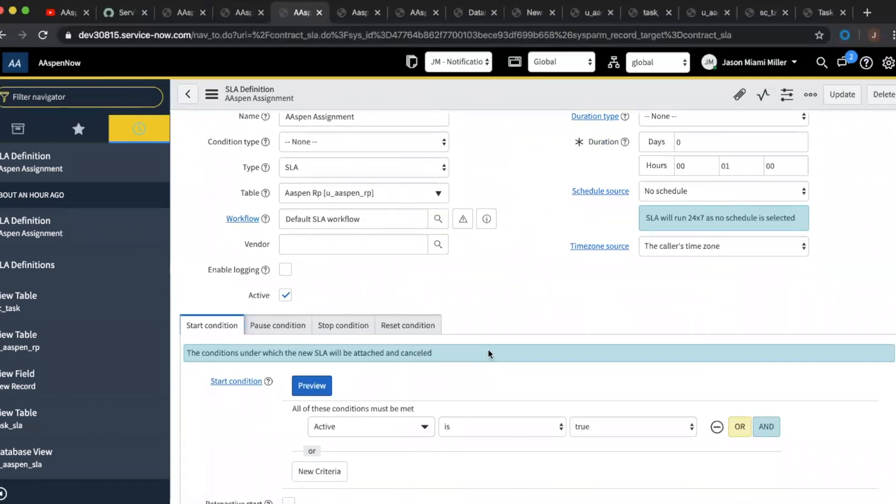
scroll("down", 3)
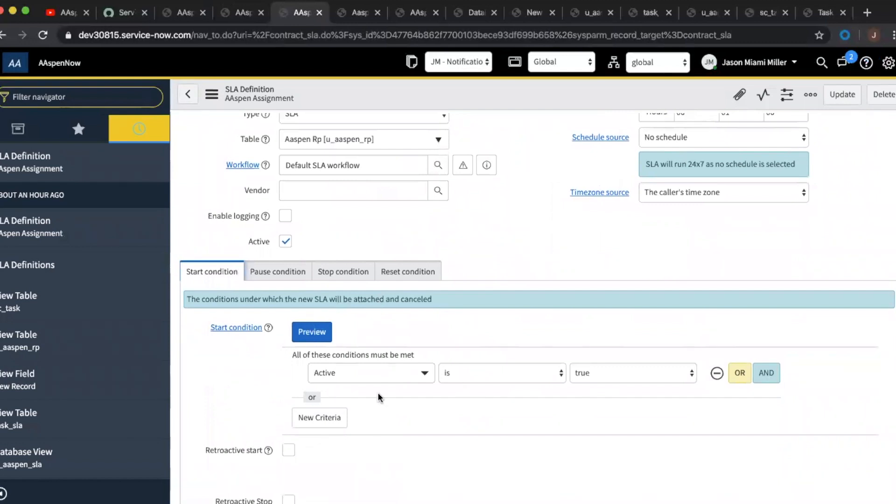
left_click(343, 271)
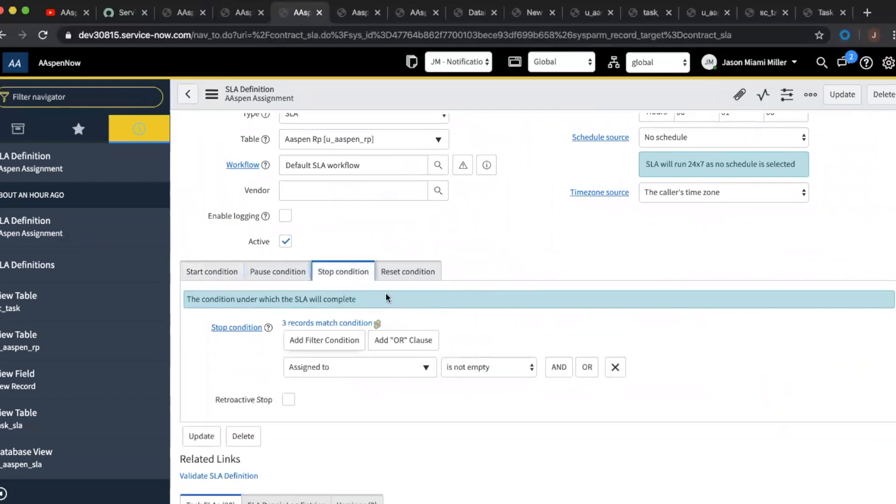
mouse_move(506, 367)
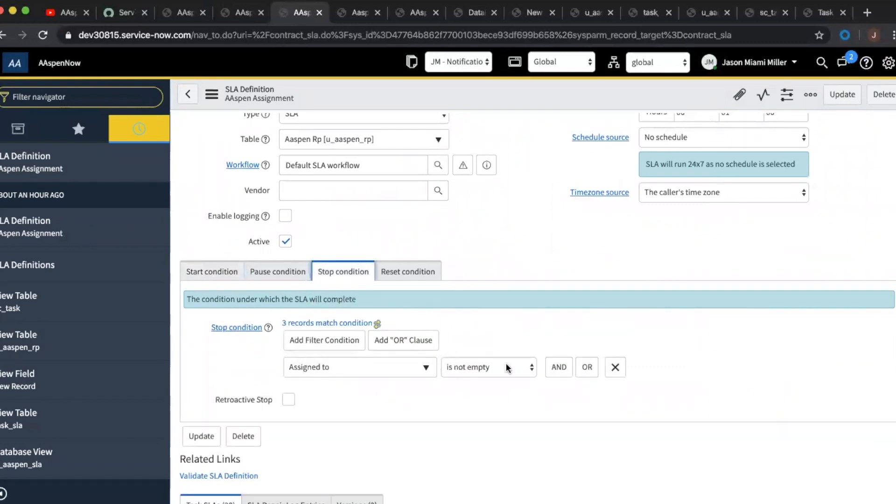
mouse_move(330, 246)
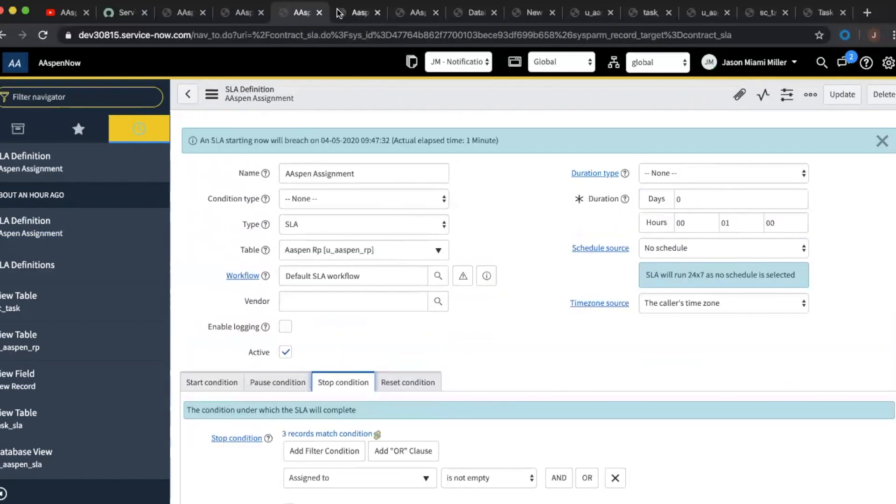
left_click(358, 12)
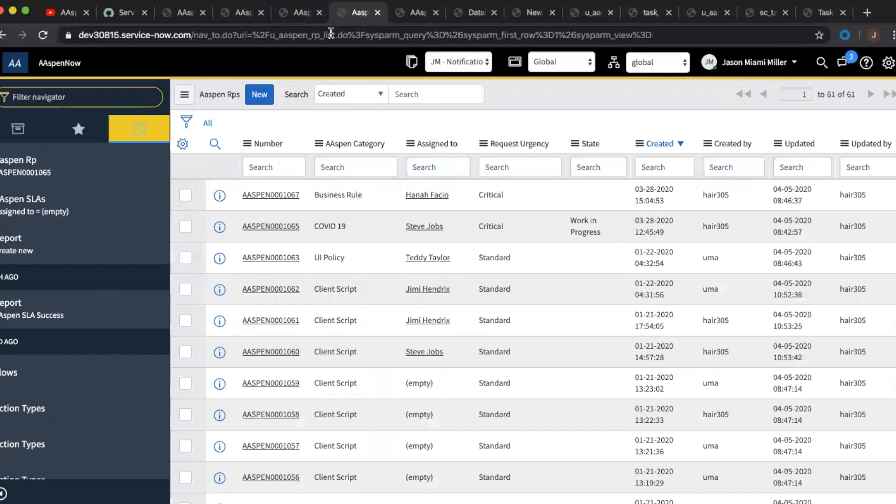
scroll("down", 3)
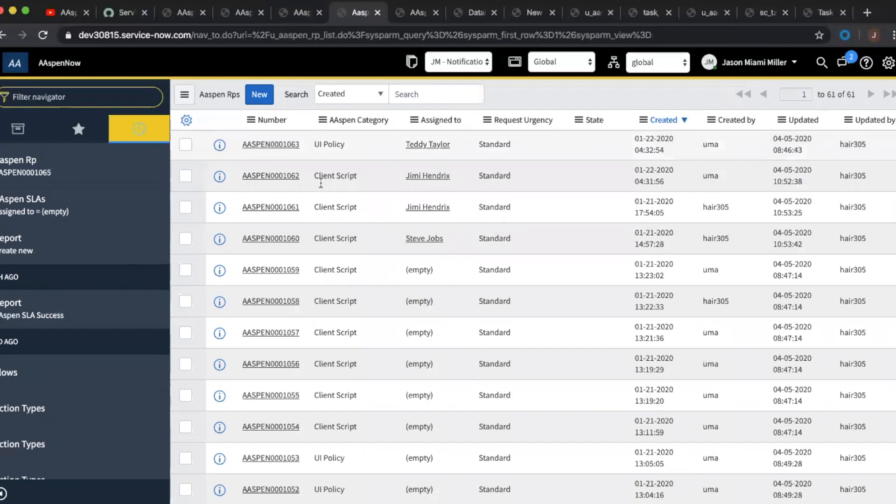
left_click(184, 123)
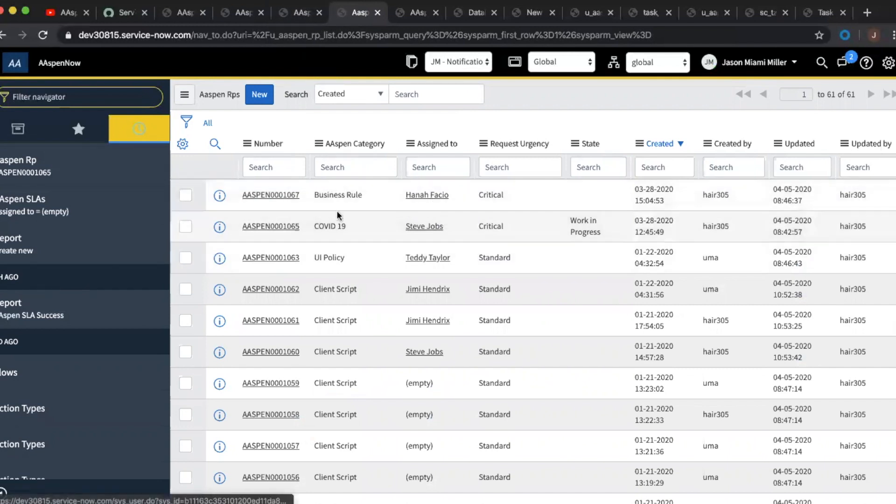
mouse_move(509, 366)
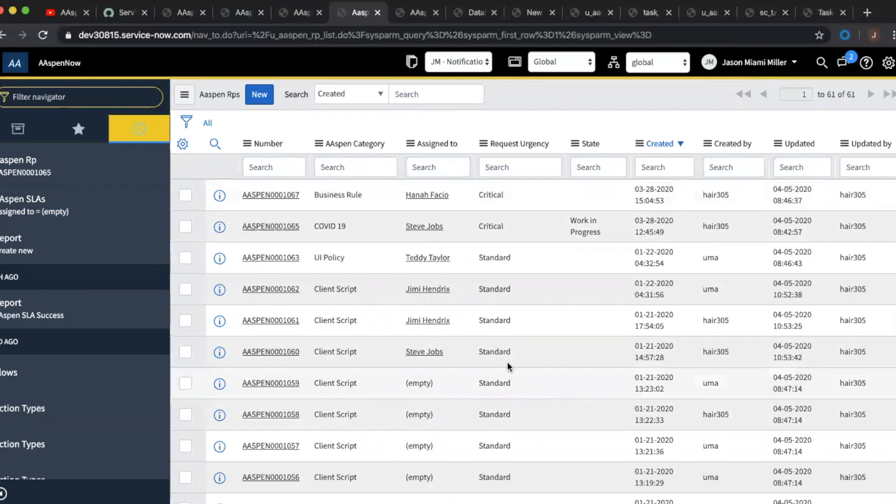
mouse_move(375, 292)
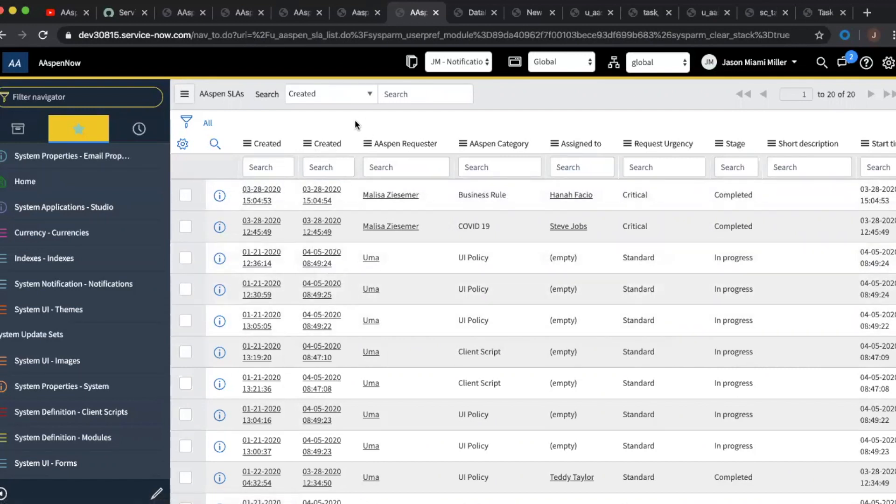
mouse_move(542, 236)
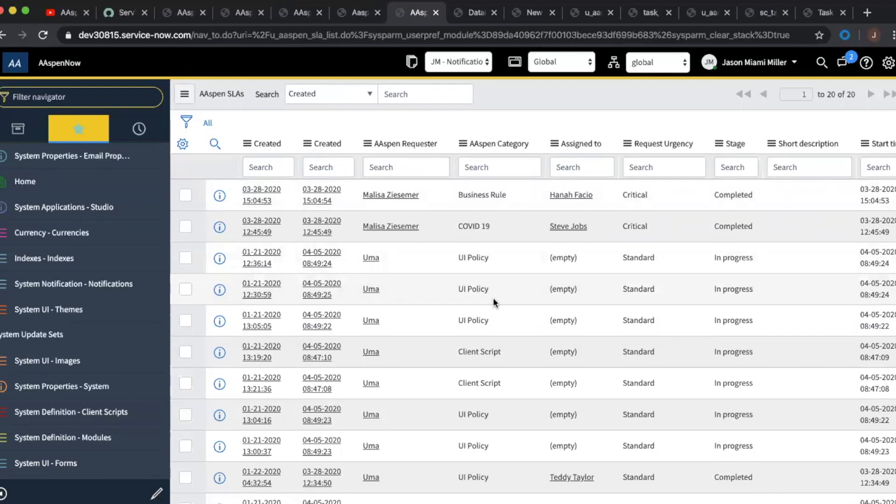
mouse_move(495, 129)
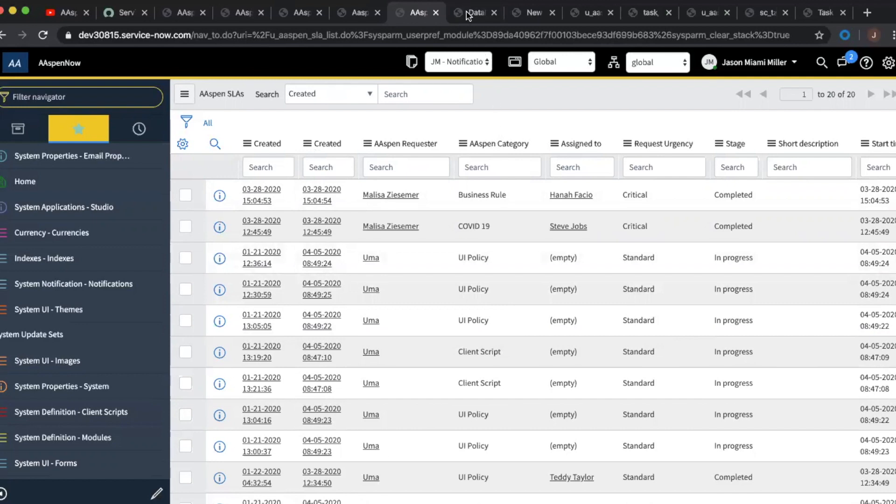
mouse_move(444, 5)
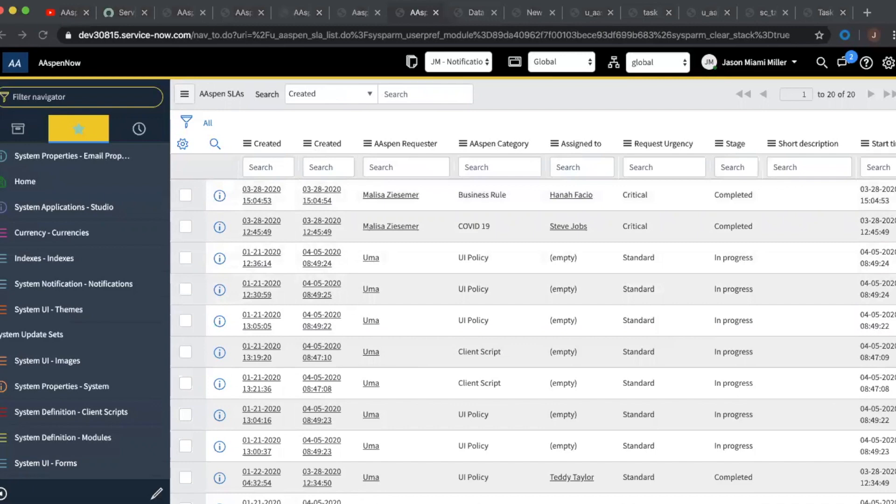
Switch to the System Definition > Database Views list showing u_aaspen_sla.
left_click(475, 12)
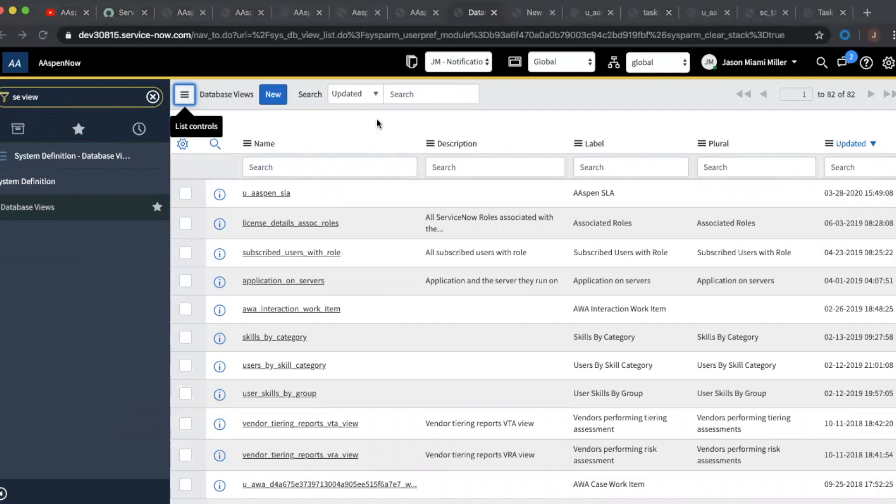
Select the 'se view' navigator filter text and bring up the blank New Database View form.
left_click(184, 94)
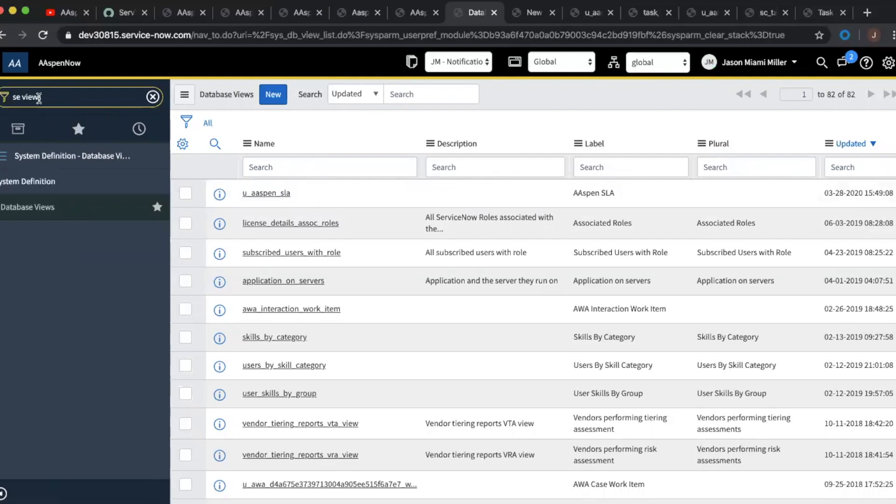
double_click(23, 96)
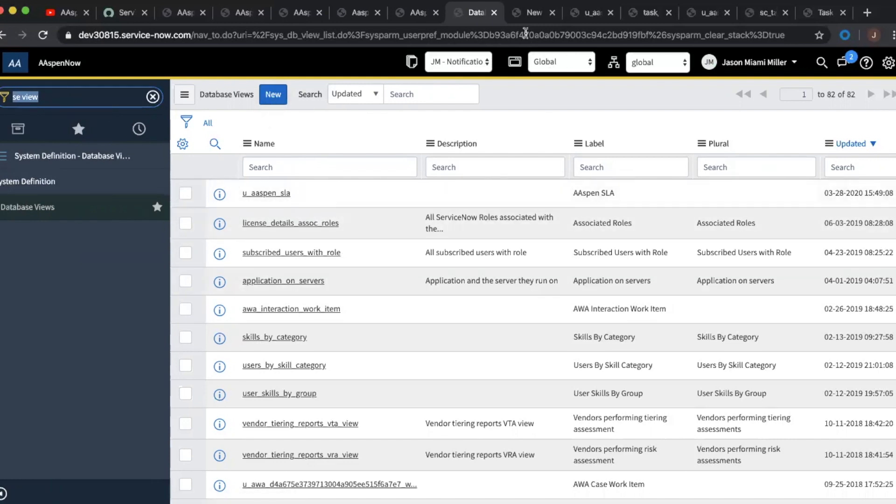
left_click(273, 93)
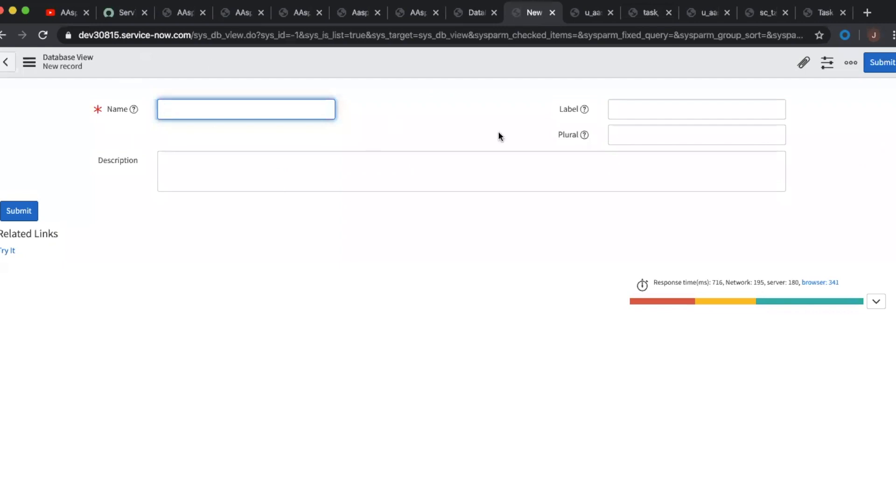
mouse_move(111, 119)
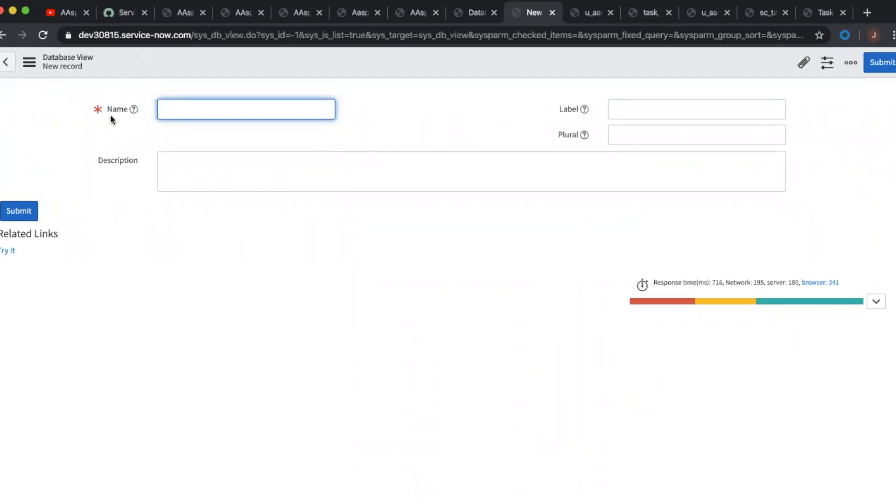
mouse_move(153, 150)
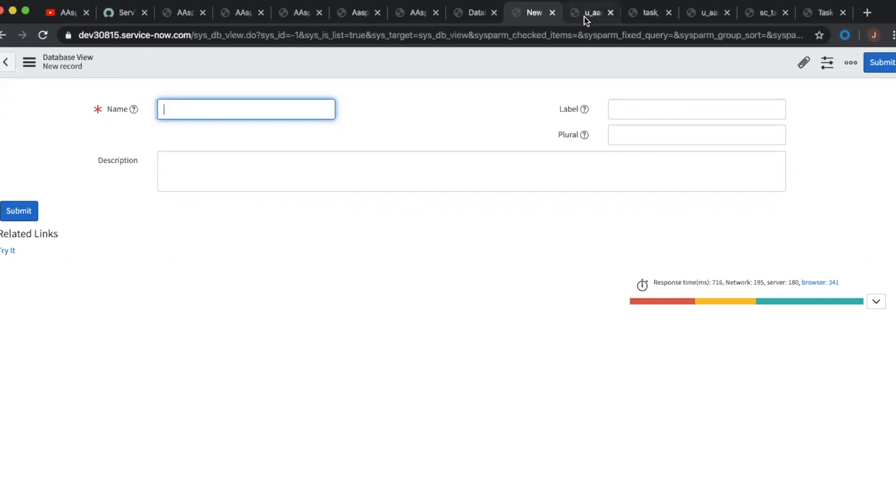
Review the u_aaspen_sla view's tables and open its task_sla view table (prefix taskslatable).
left_click(590, 12)
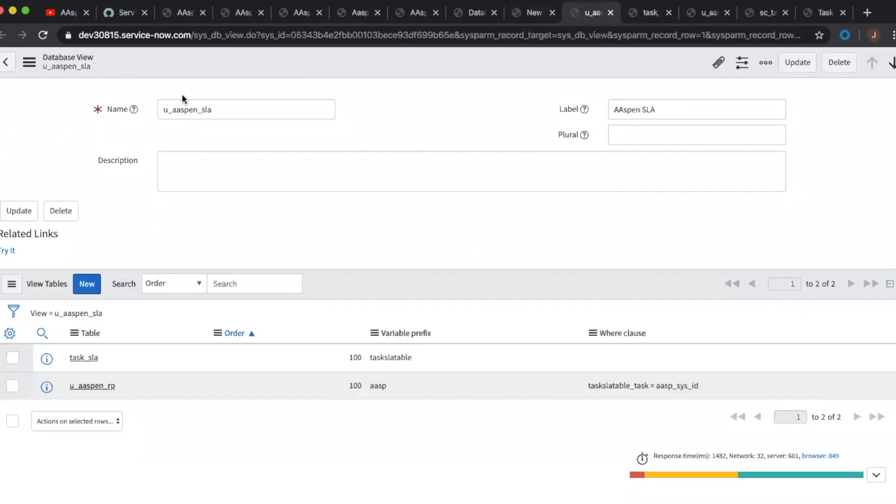
mouse_move(593, 86)
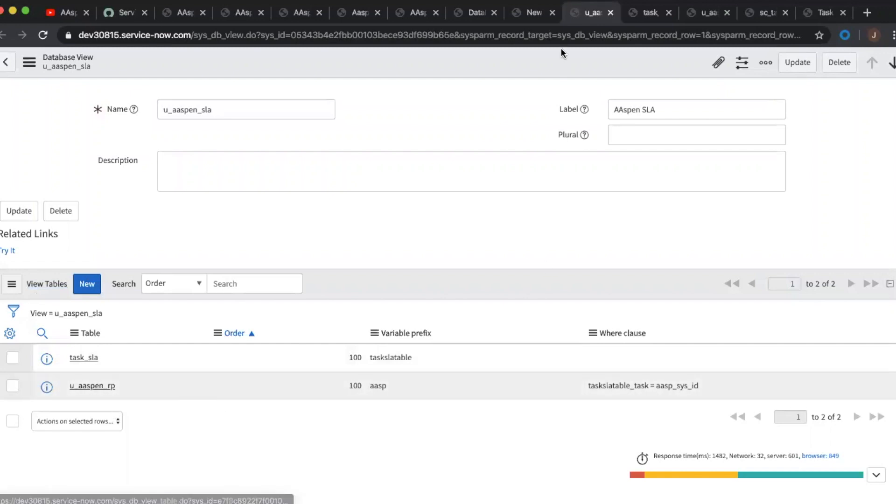
left_click(83, 357)
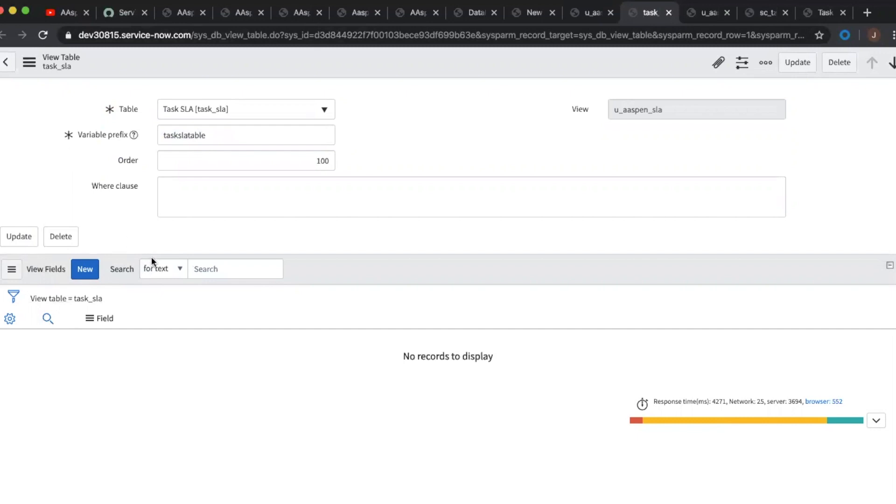
mouse_move(151, 256)
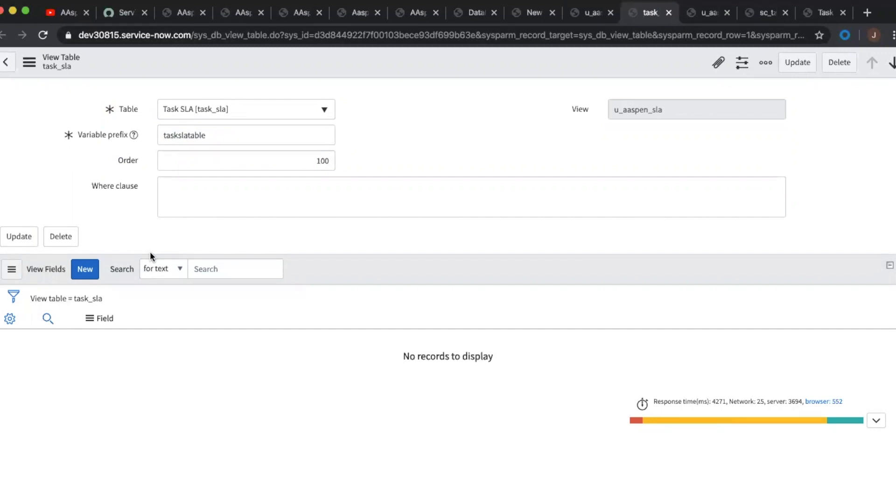
View the u_aaspen_rp view table joined by taskslatable_task = aasp_sys_id.
left_click(707, 13)
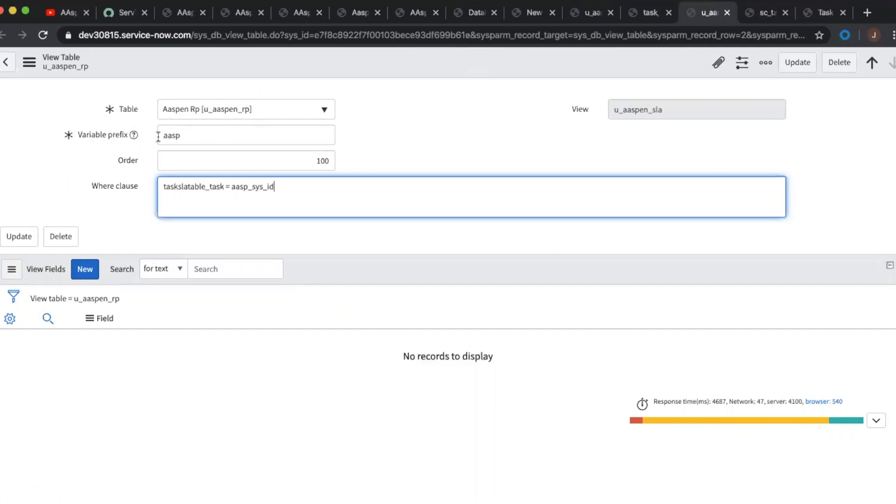
mouse_move(121, 191)
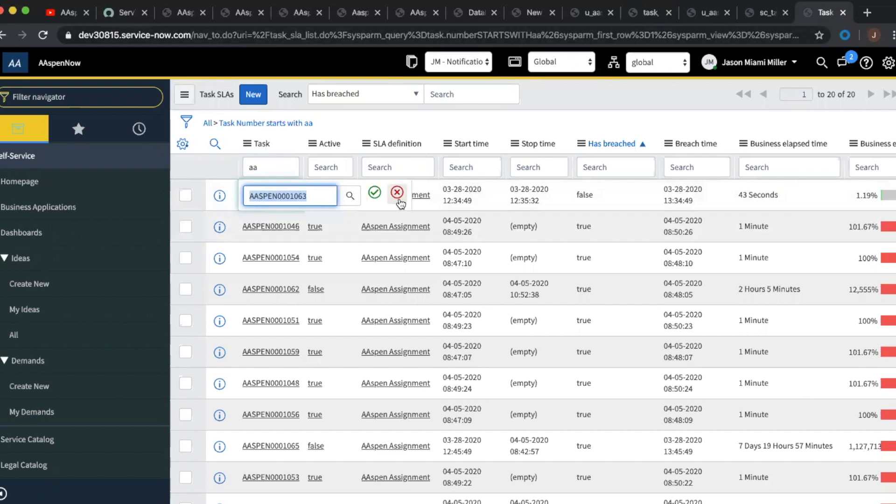
left_click(397, 192)
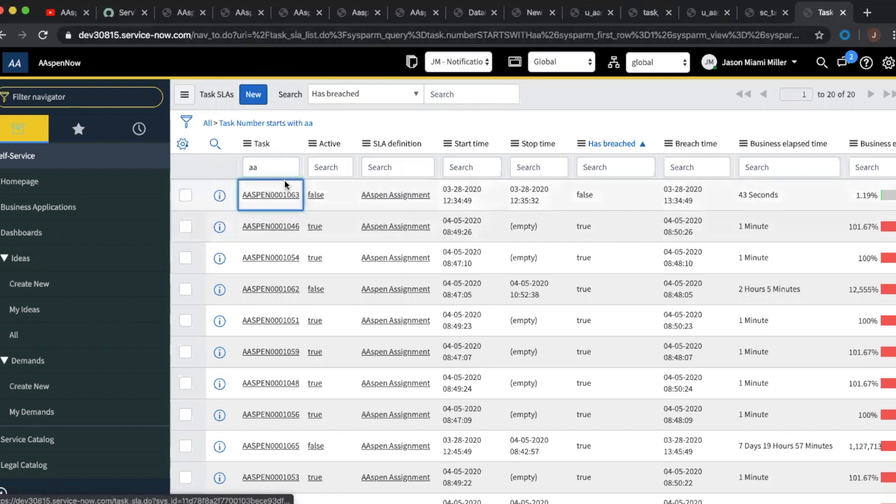
mouse_move(698, 12)
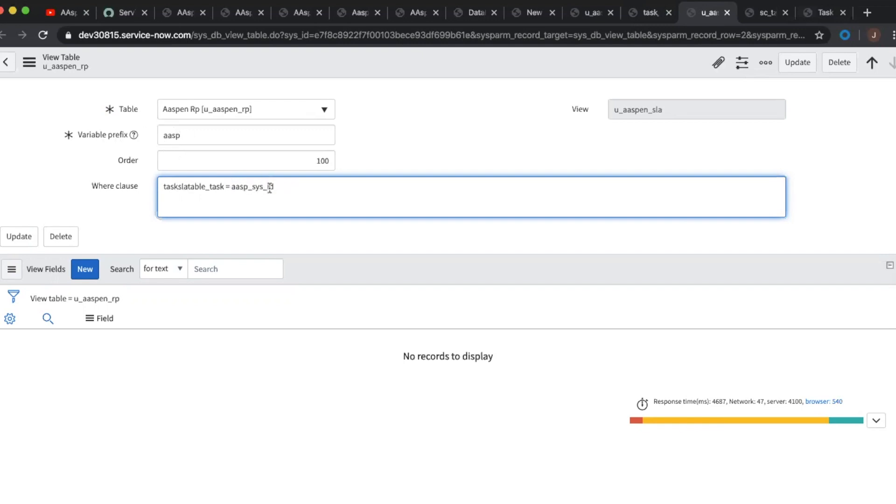
type("id")
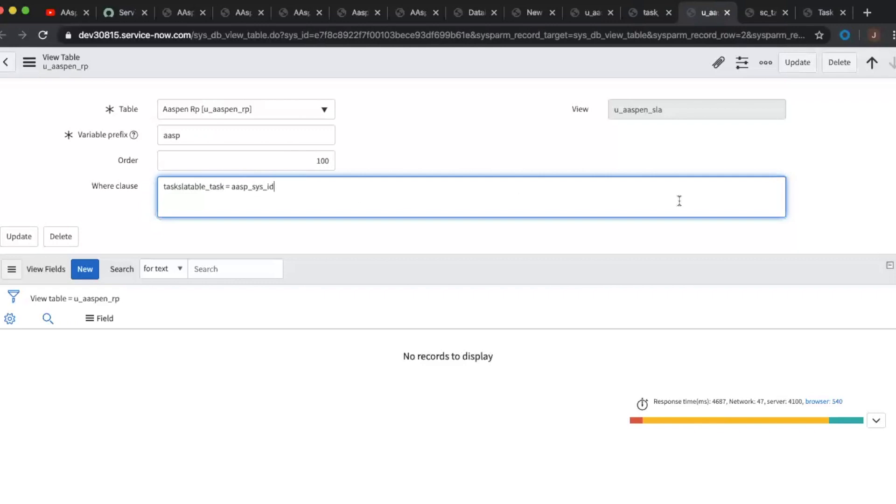
mouse_move(718, 132)
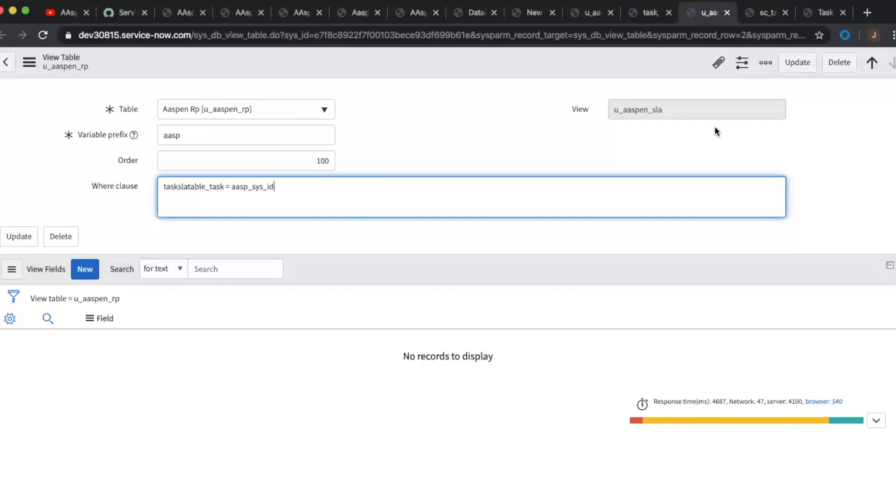
left_click(766, 12)
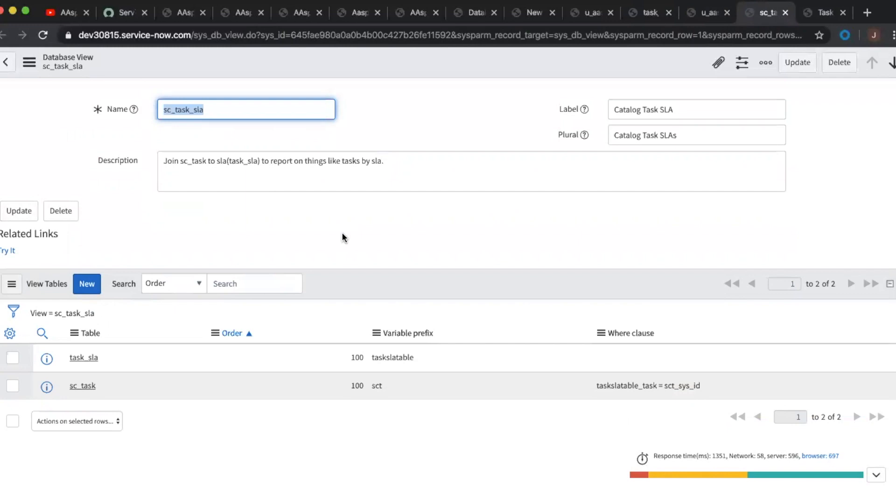
mouse_move(734, 100)
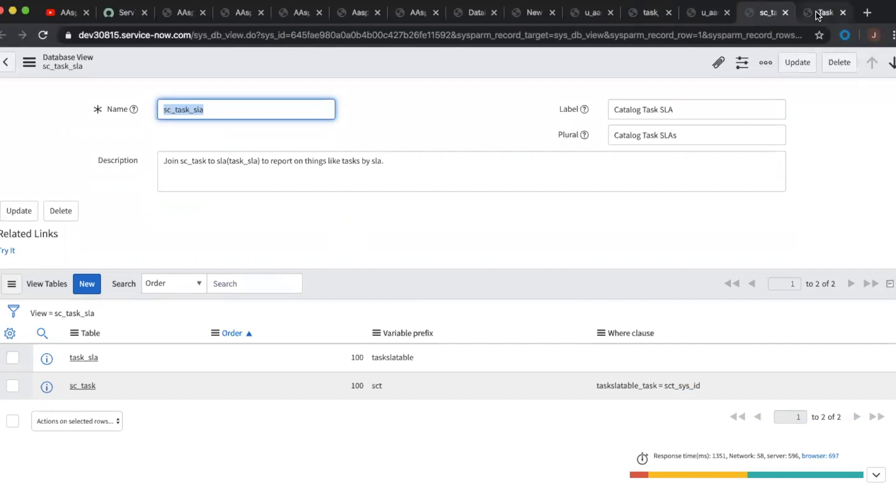
mouse_move(826, 12)
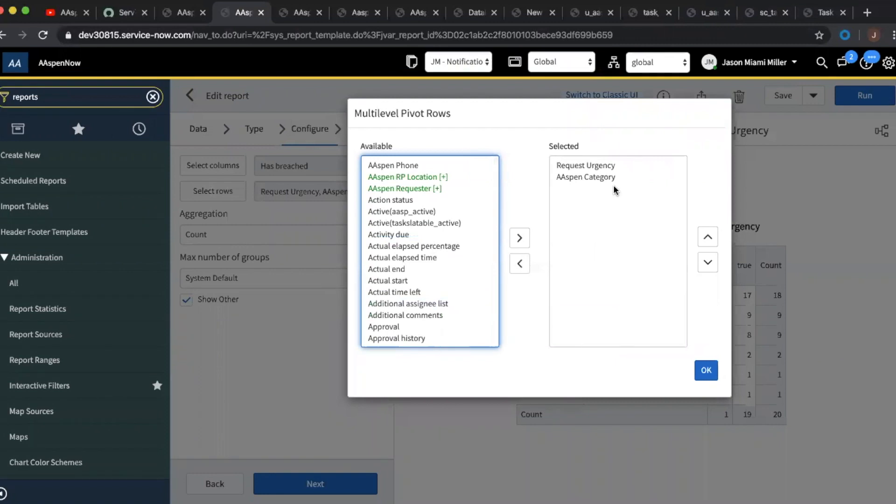
mouse_move(620, 195)
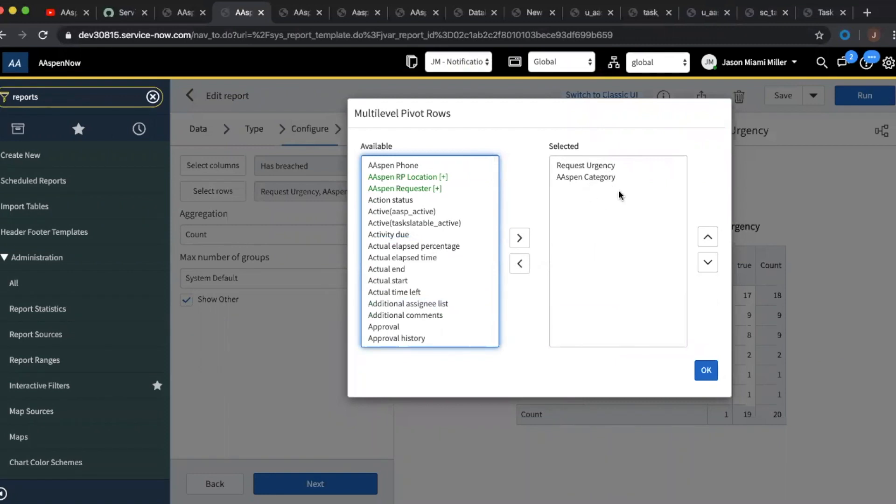
mouse_move(426, 247)
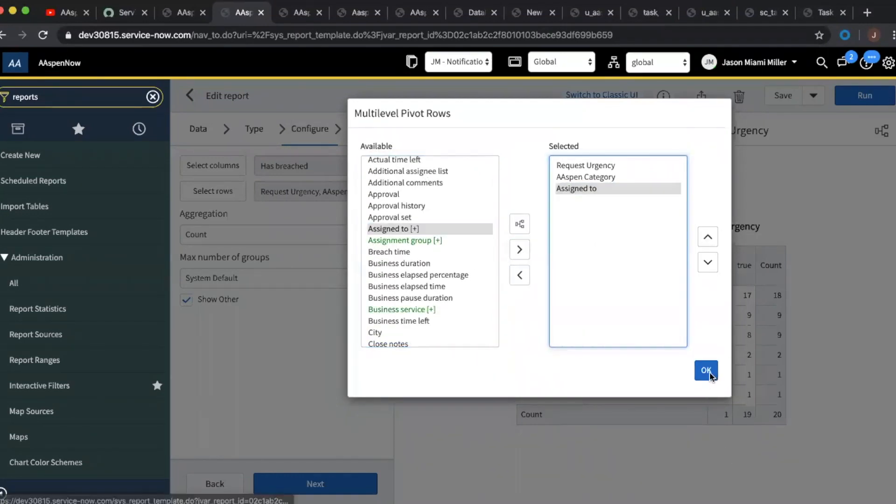
Apply the Request Urgency, AAspen Category and Assigned to row groupings to the pivot.
left_click(707, 371)
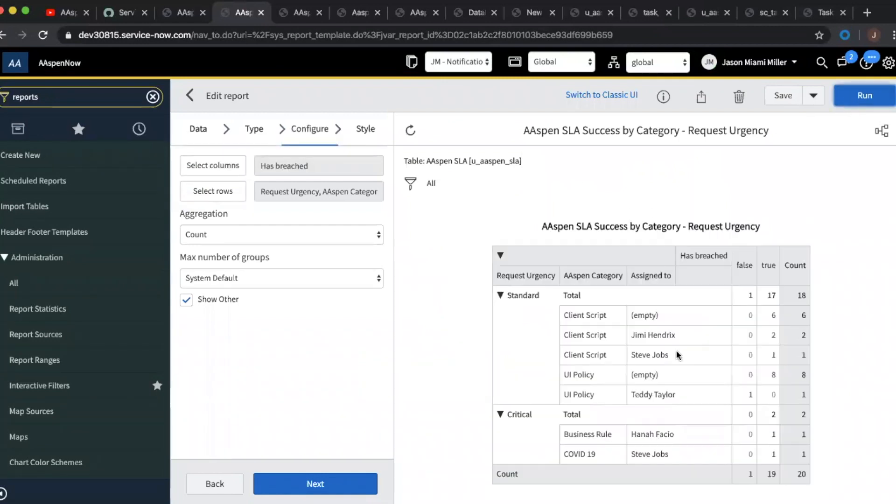
mouse_move(514, 307)
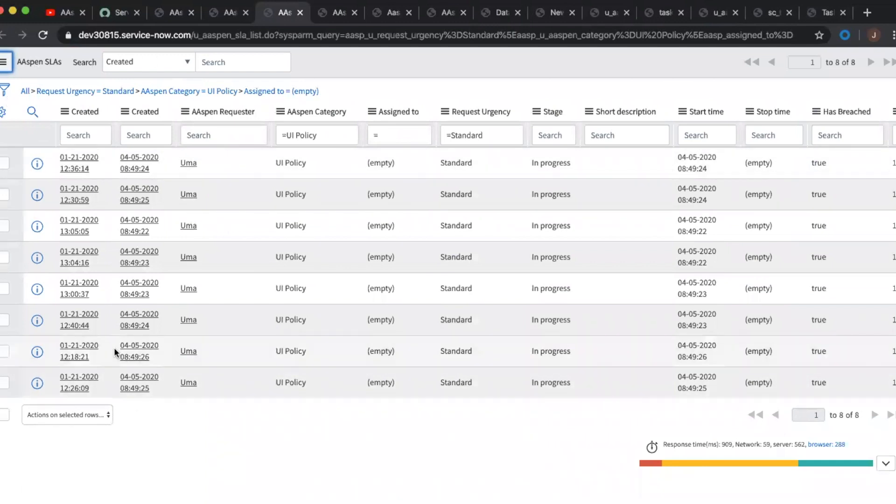
mouse_move(482, 442)
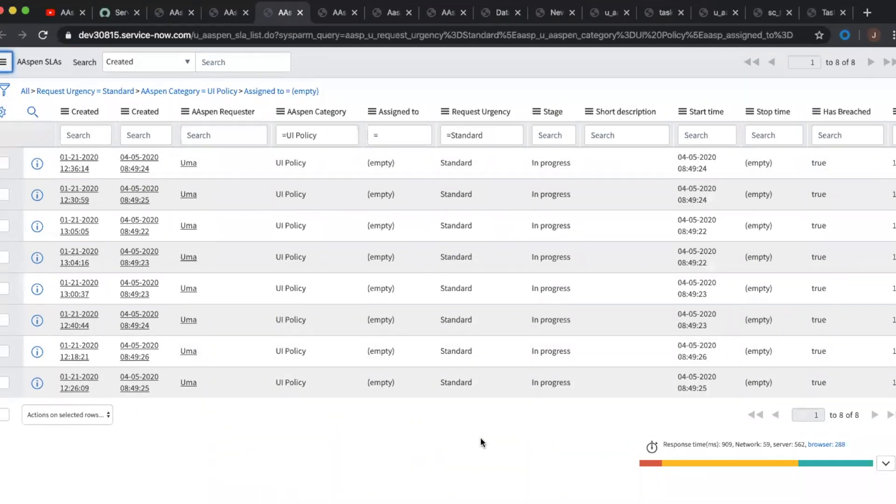